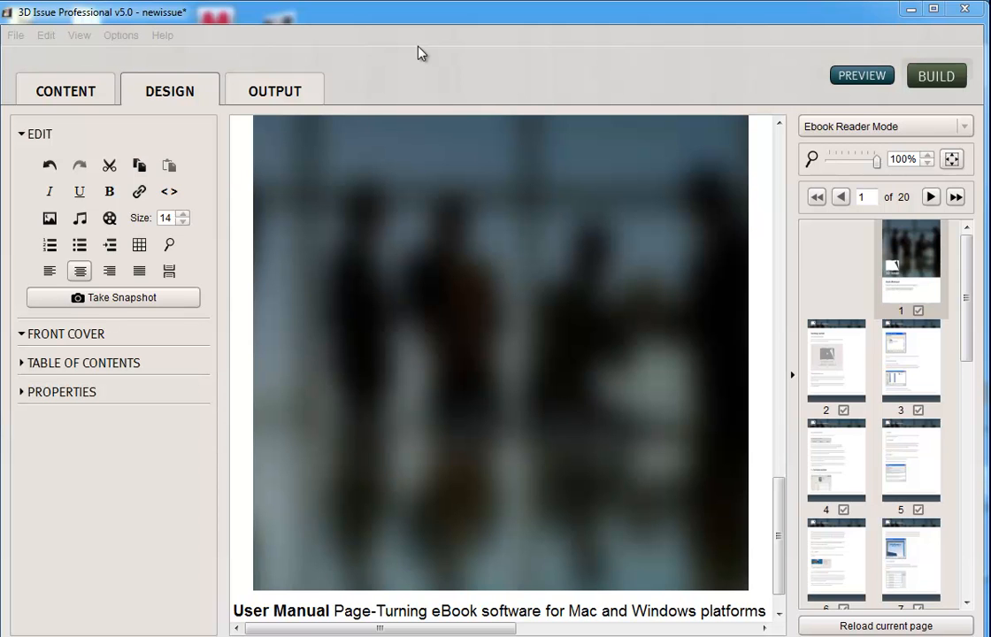
{"action": "mouse_move", "coordinate": [162, 333]}
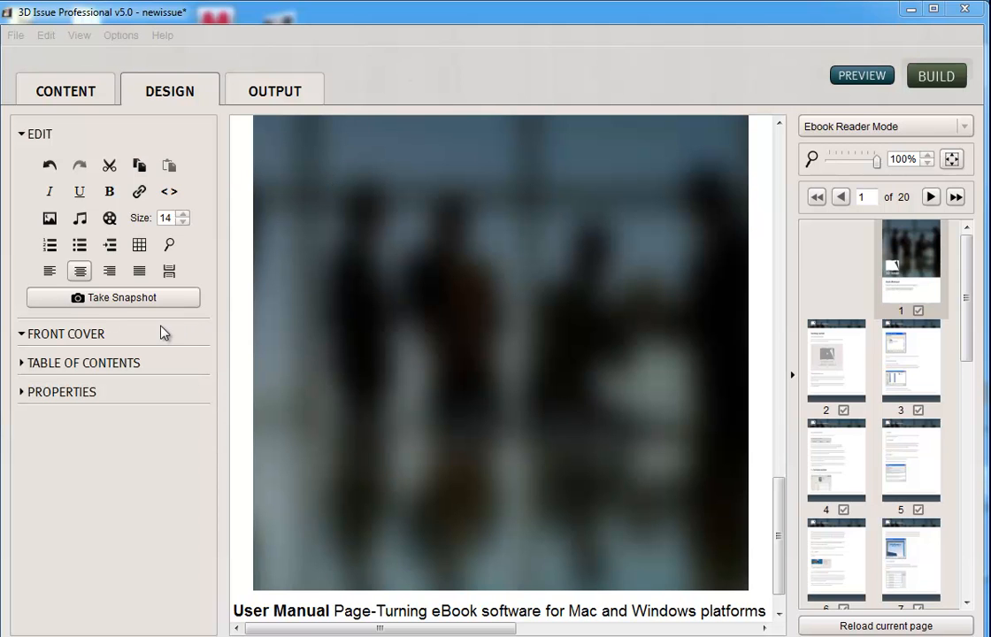
{"action": "mouse_move", "coordinate": [127, 393]}
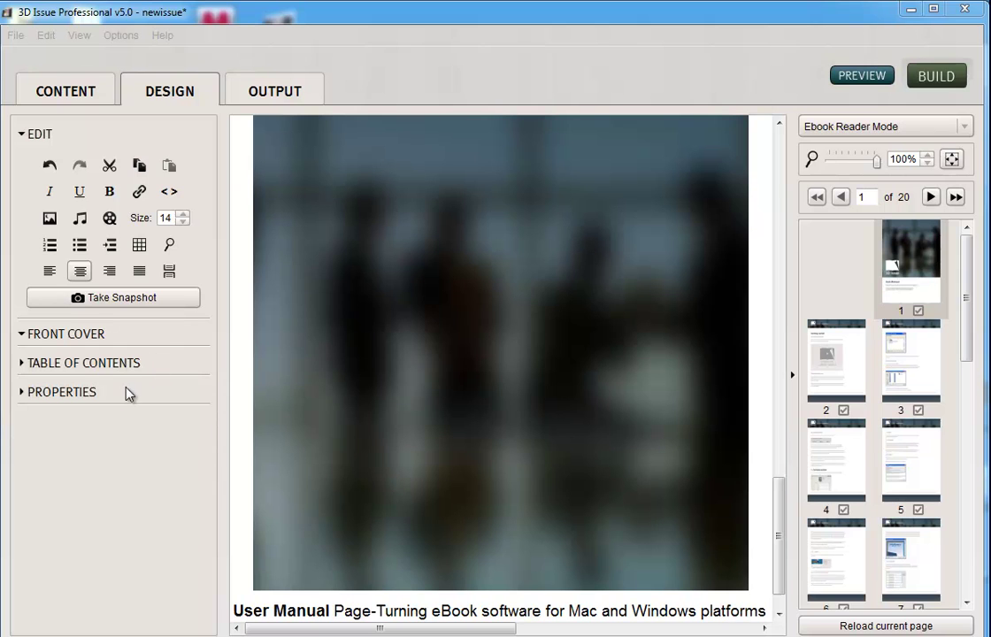
{"action": "mouse_move", "coordinate": [106, 403]}
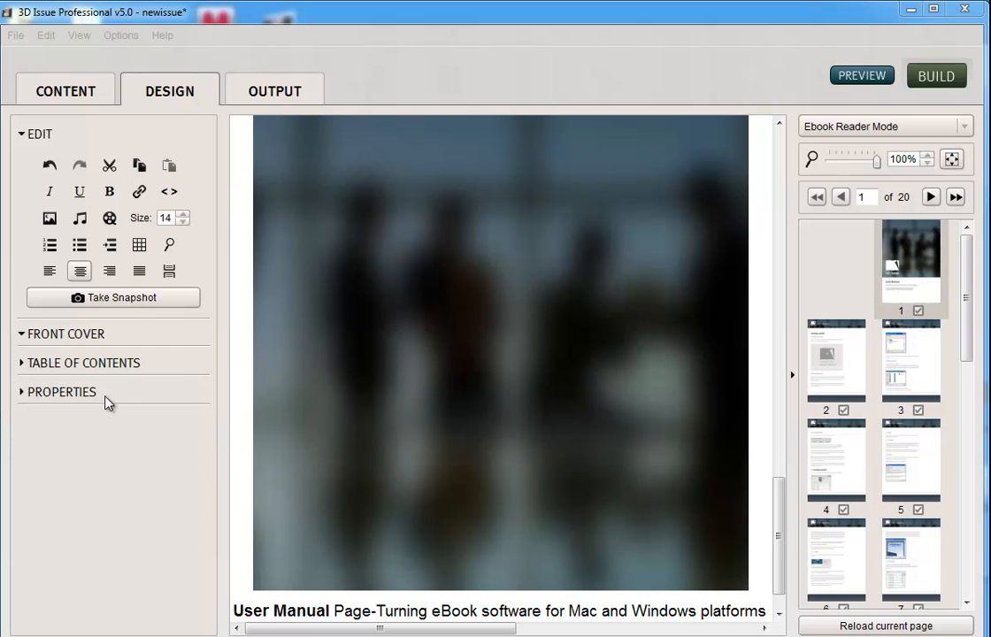
- Collapse the EDIT section so only the design panel headings remain
{"action": "left_click", "coordinate": [39, 135]}
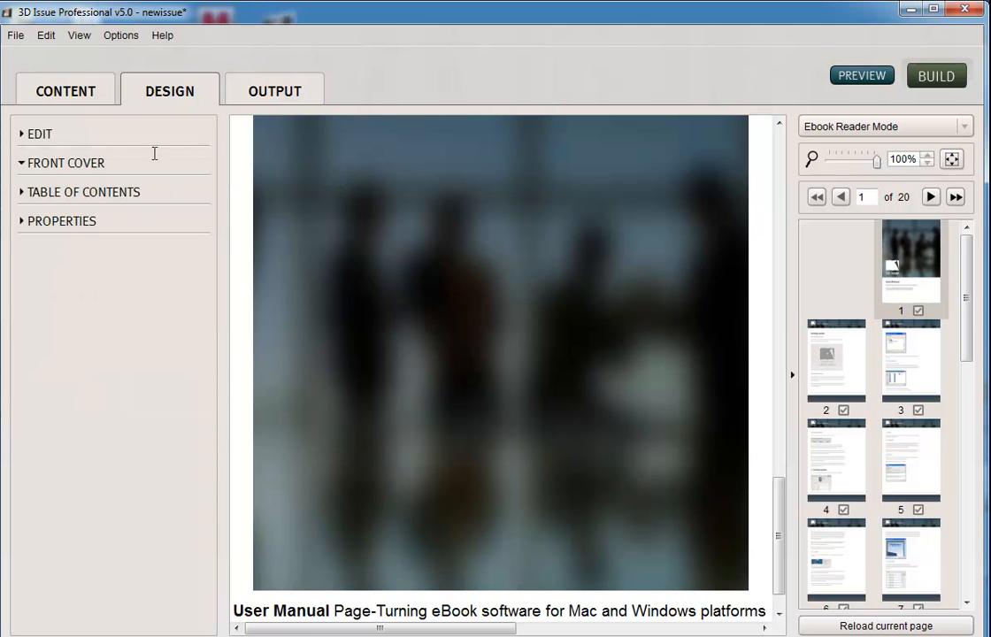
{"action": "mouse_move", "coordinate": [280, 96]}
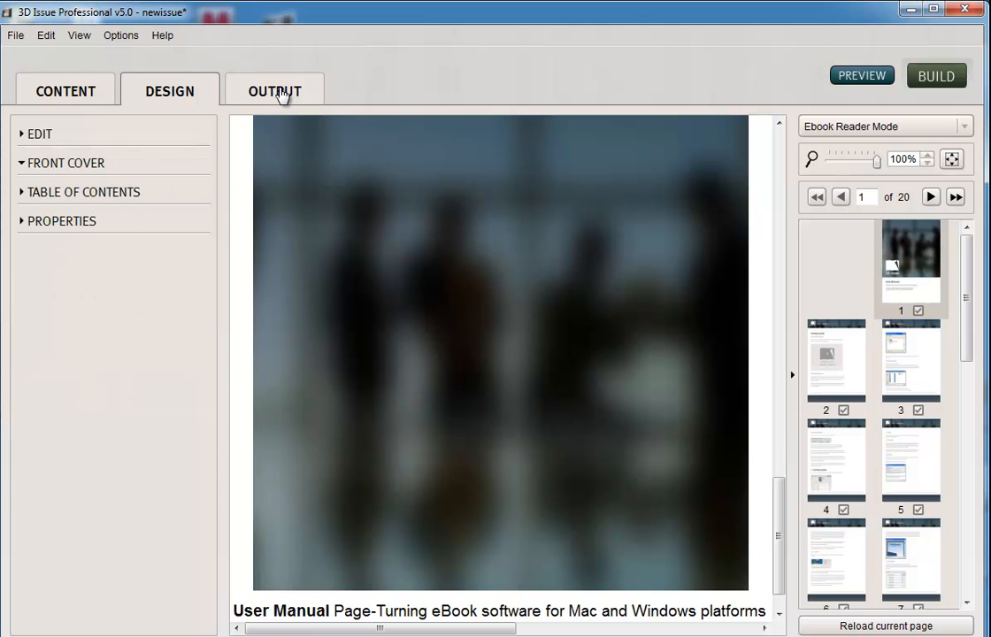
{"action": "mouse_move", "coordinate": [888, 148]}
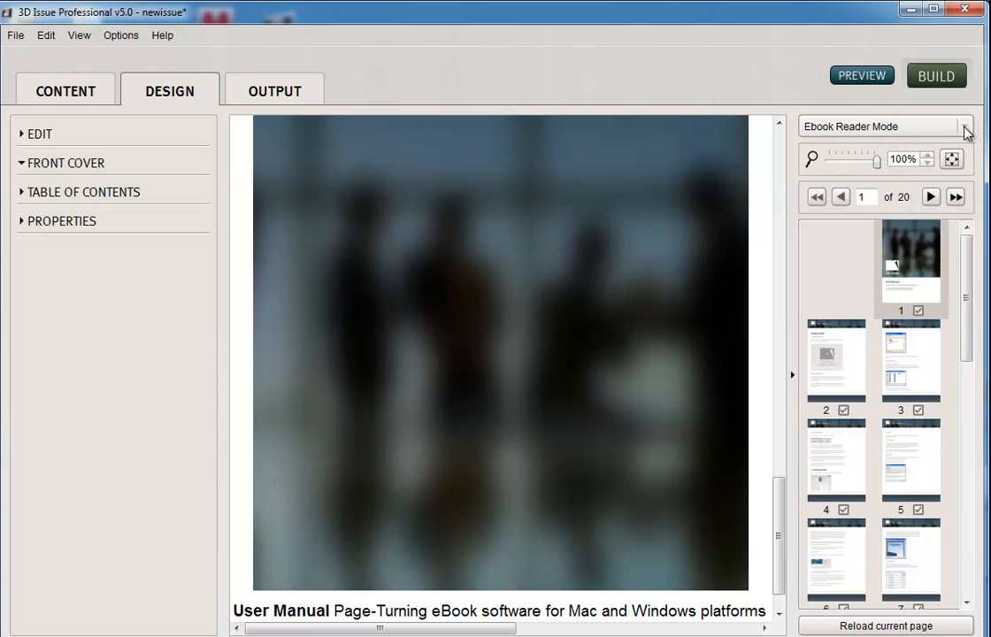
{"action": "left_click", "coordinate": [962, 125]}
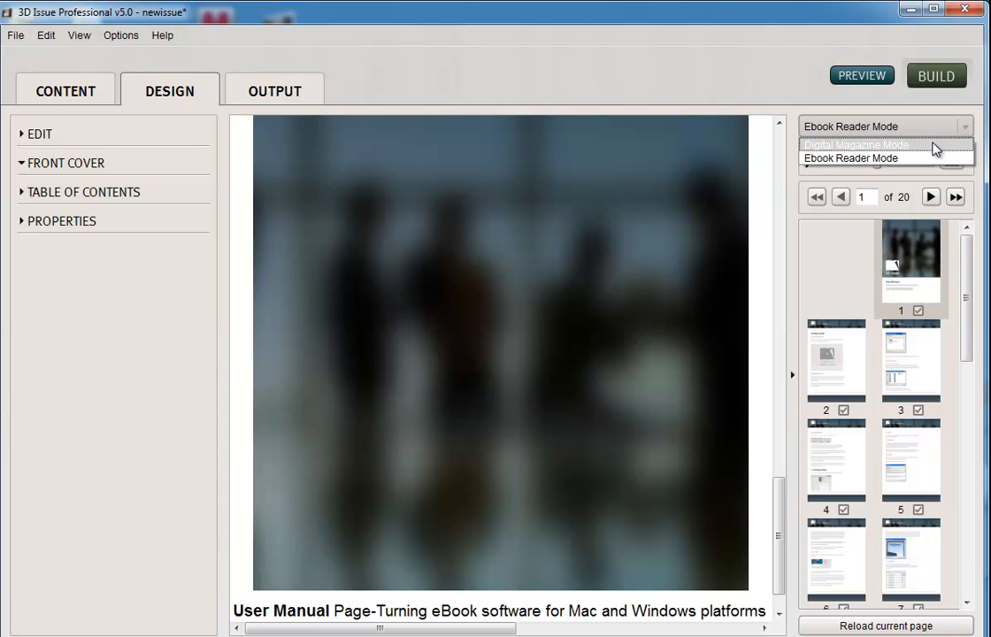
{"action": "mouse_move", "coordinate": [933, 152]}
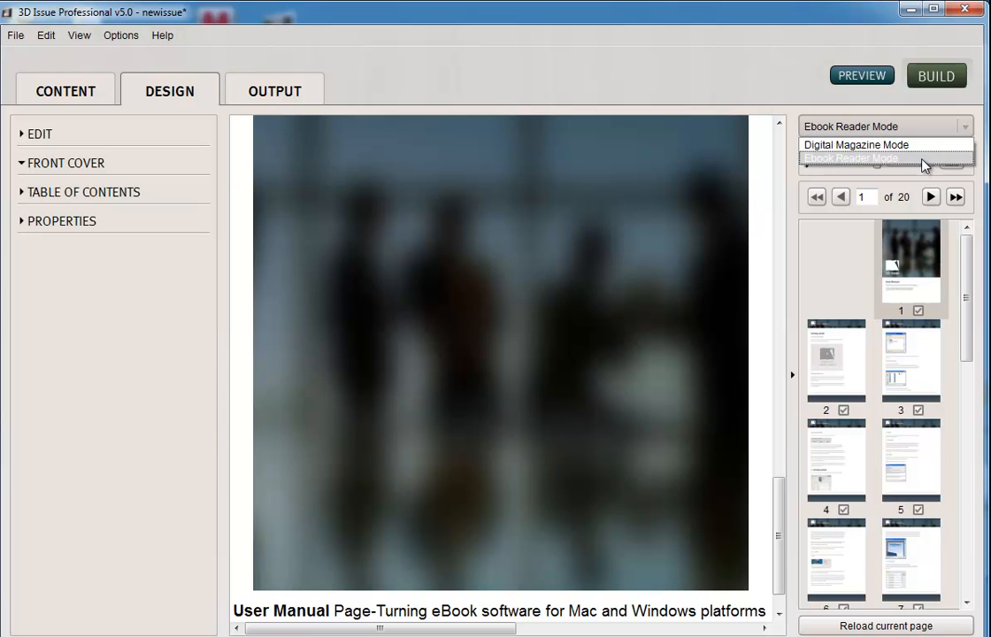
{"action": "left_click", "coordinate": [849, 158]}
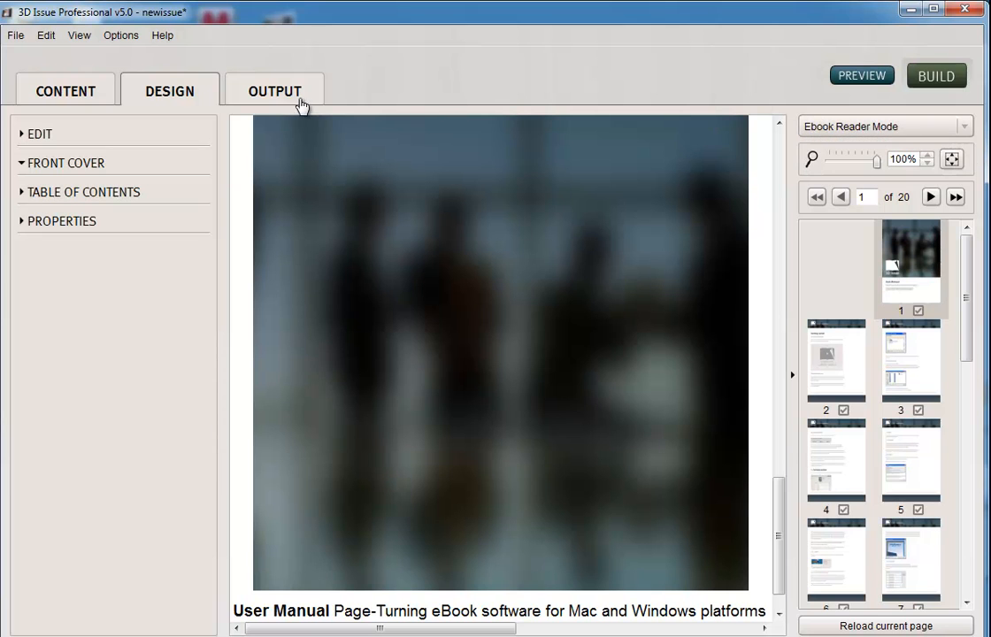
- Show the OUTPUT settings panel with online, offline, ebook and upload options
{"action": "left_click", "coordinate": [275, 90]}
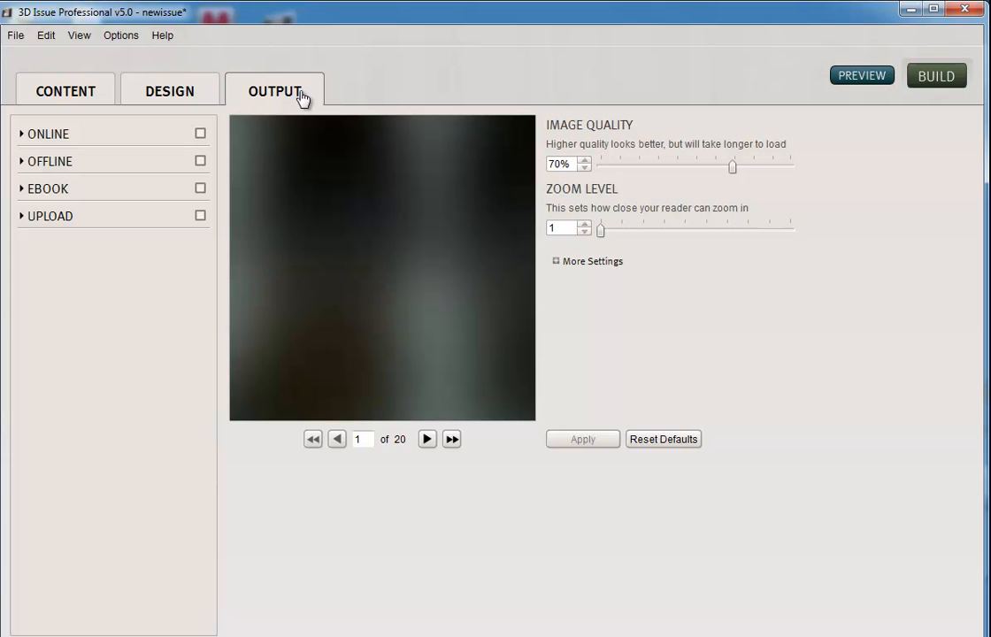
{"action": "mouse_move", "coordinate": [170, 161]}
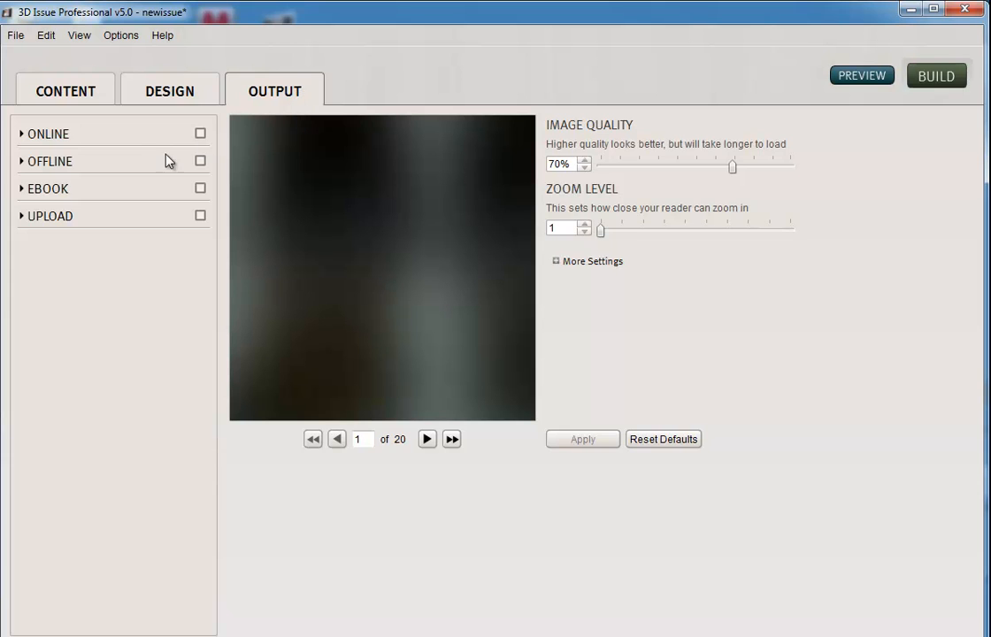
{"action": "mouse_move", "coordinate": [191, 133]}
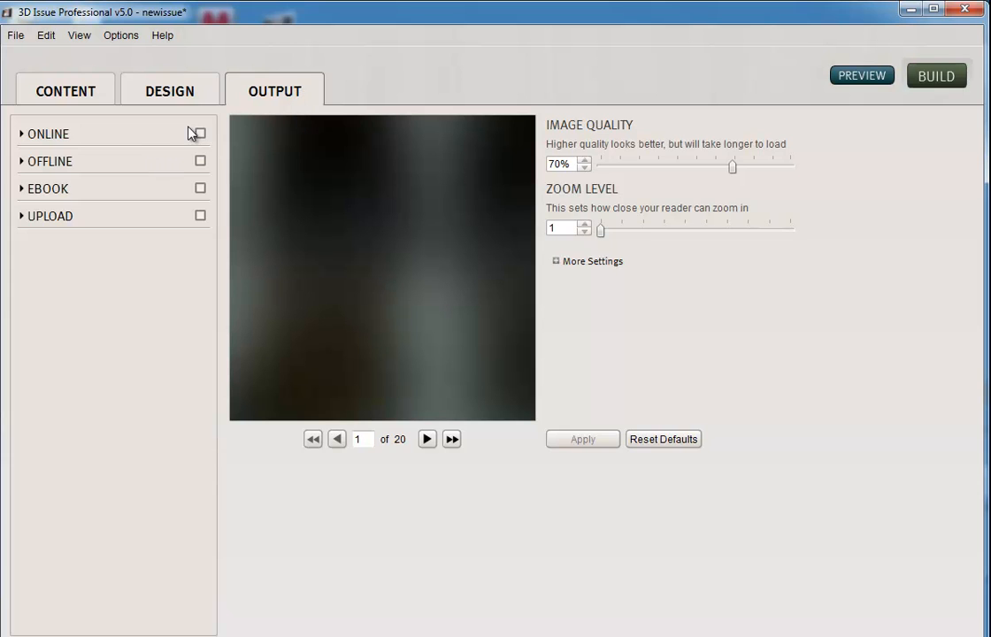
{"action": "mouse_move", "coordinate": [201, 138]}
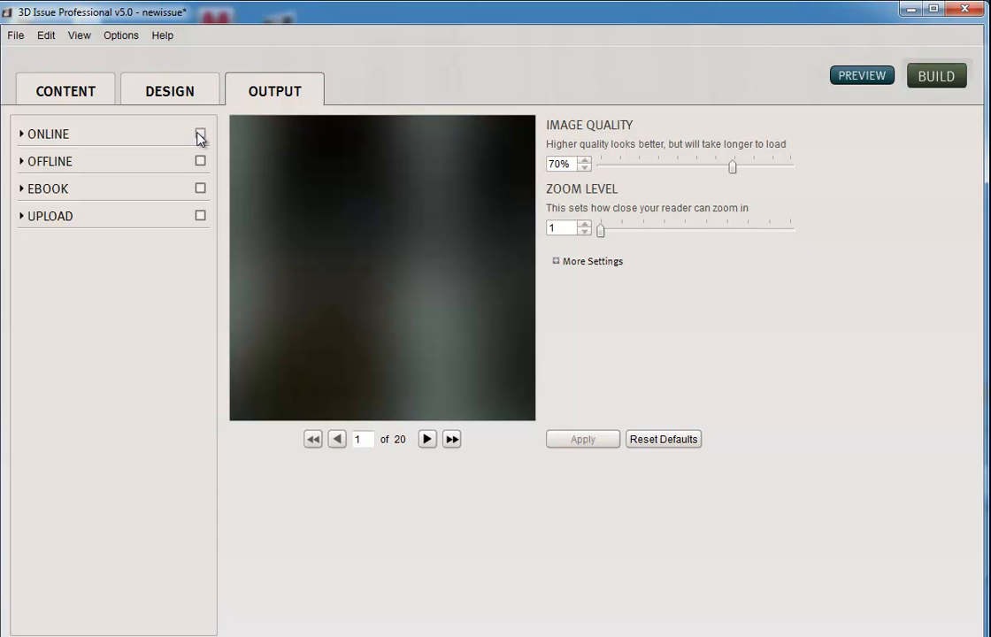
{"action": "mouse_move", "coordinate": [196, 138]}
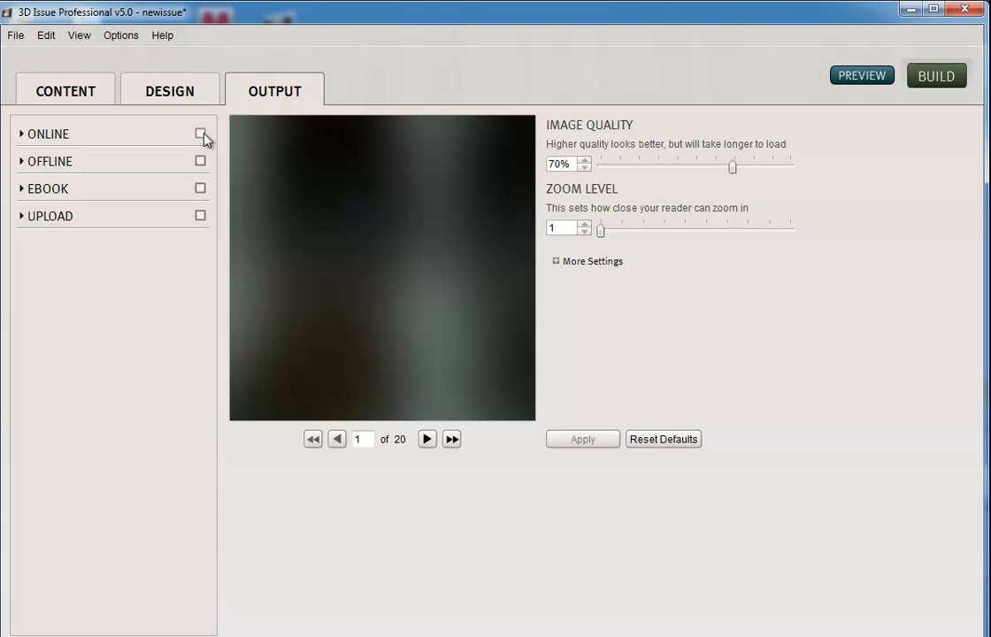
{"action": "mouse_move", "coordinate": [194, 177]}
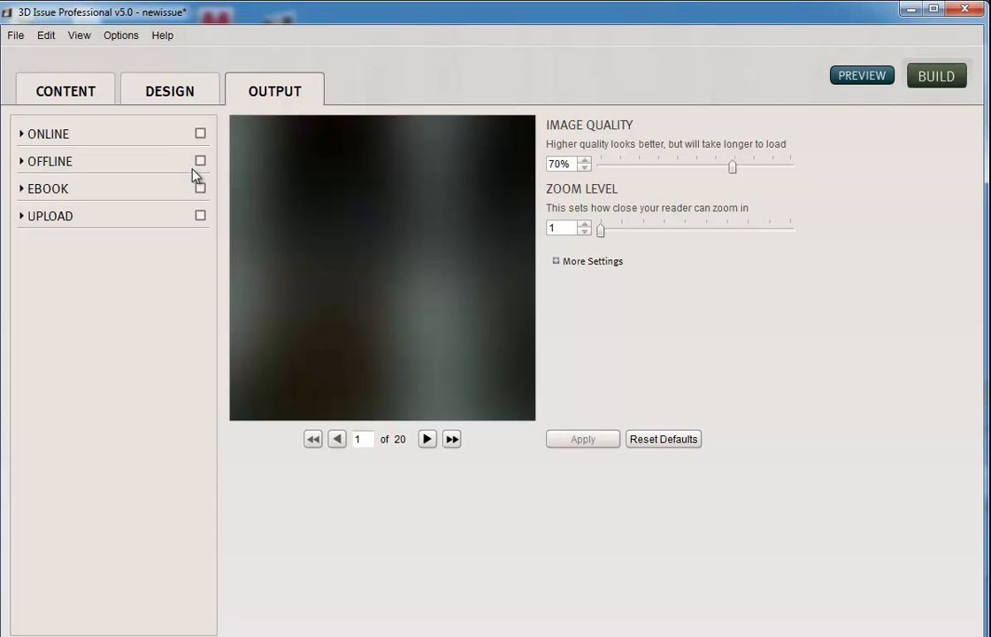
{"action": "mouse_move", "coordinate": [210, 188]}
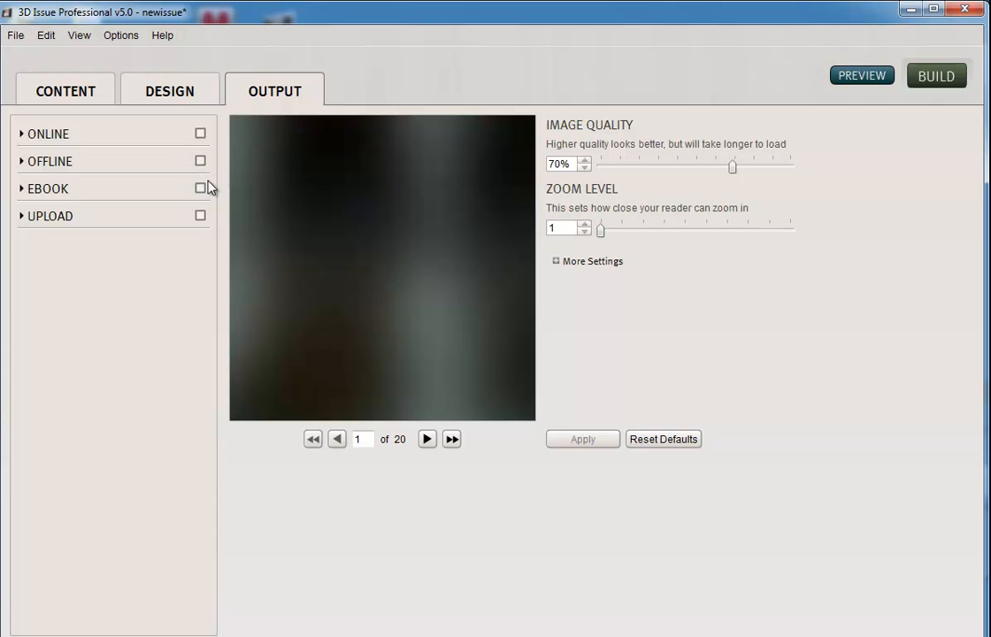
{"action": "mouse_move", "coordinate": [209, 193]}
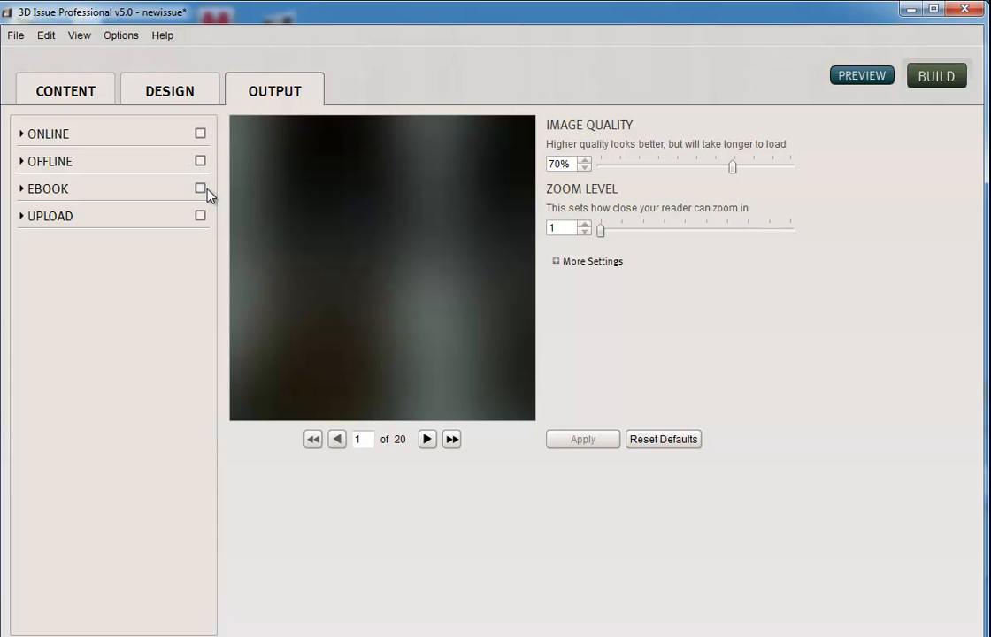
- Enable EBOOK output with both Epub and Kindle formats ticked
{"action": "left_click", "coordinate": [47, 187]}
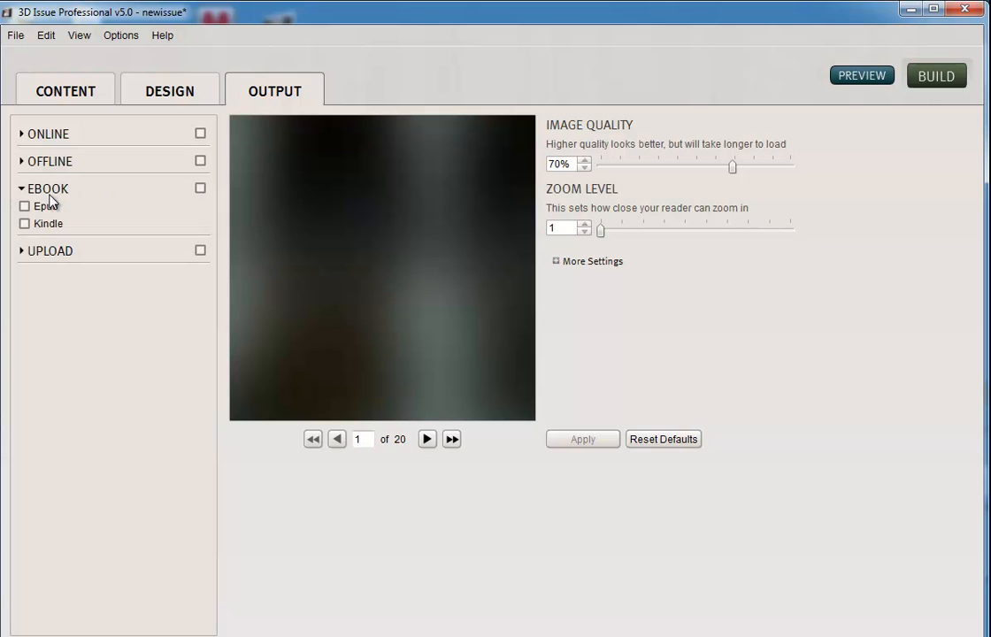
{"action": "left_click", "coordinate": [200, 188]}
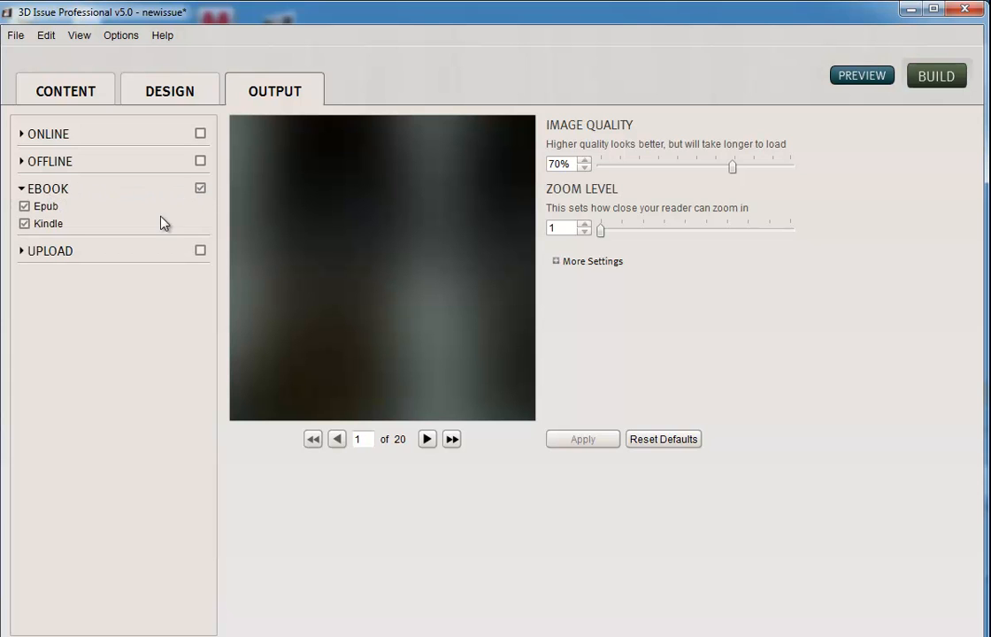
{"action": "left_click", "coordinate": [24, 223]}
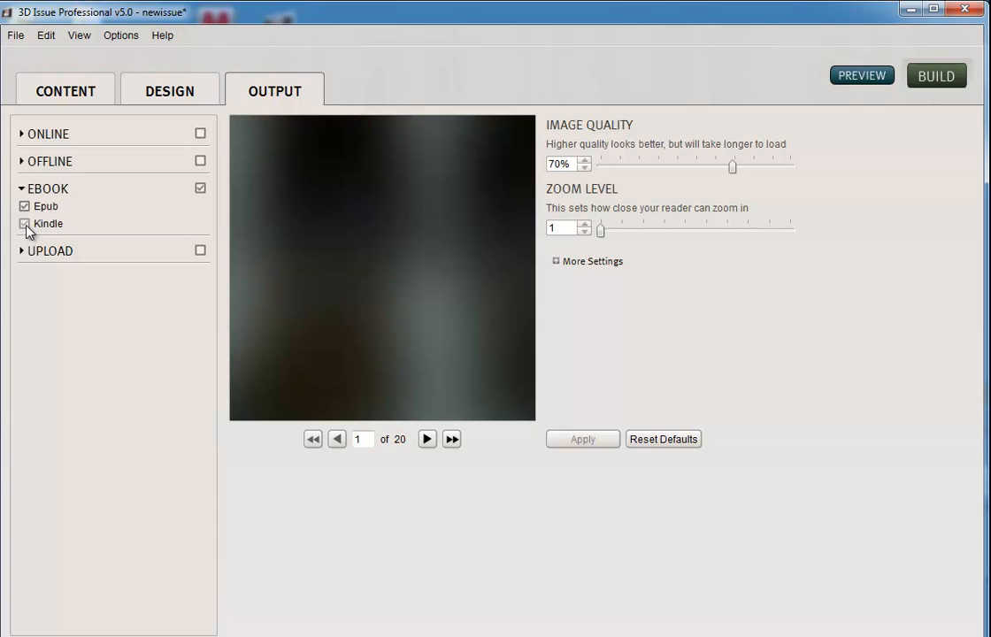
{"action": "left_click", "coordinate": [24, 223]}
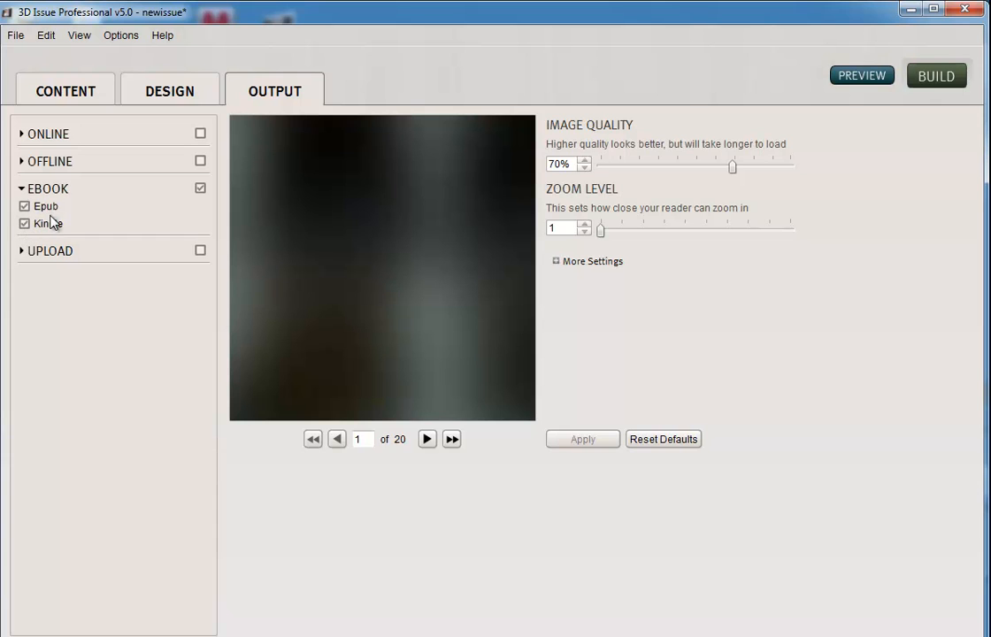
{"action": "mouse_move", "coordinate": [163, 217]}
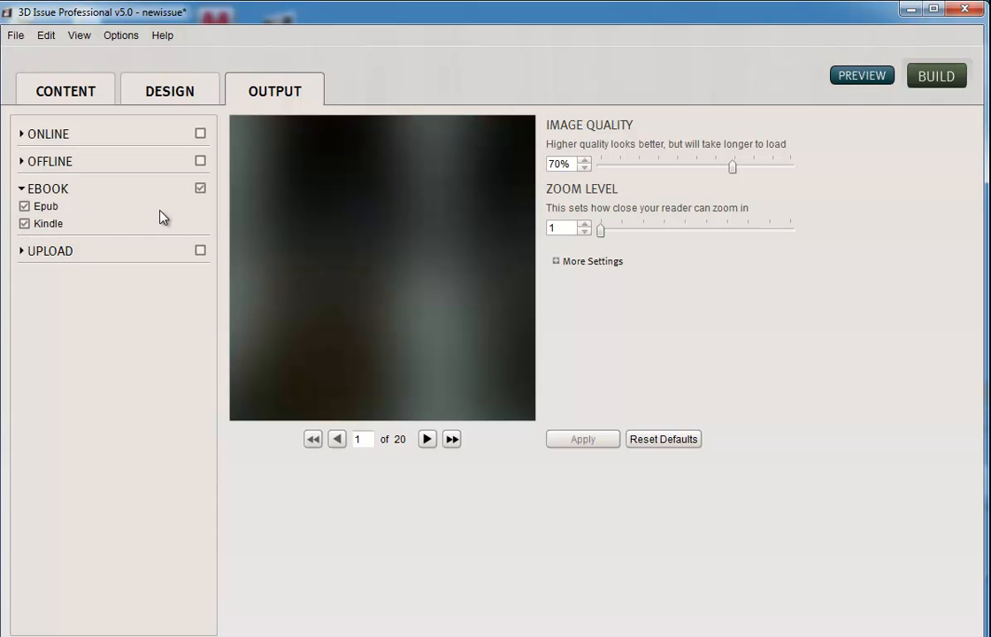
{"action": "mouse_move", "coordinate": [170, 265]}
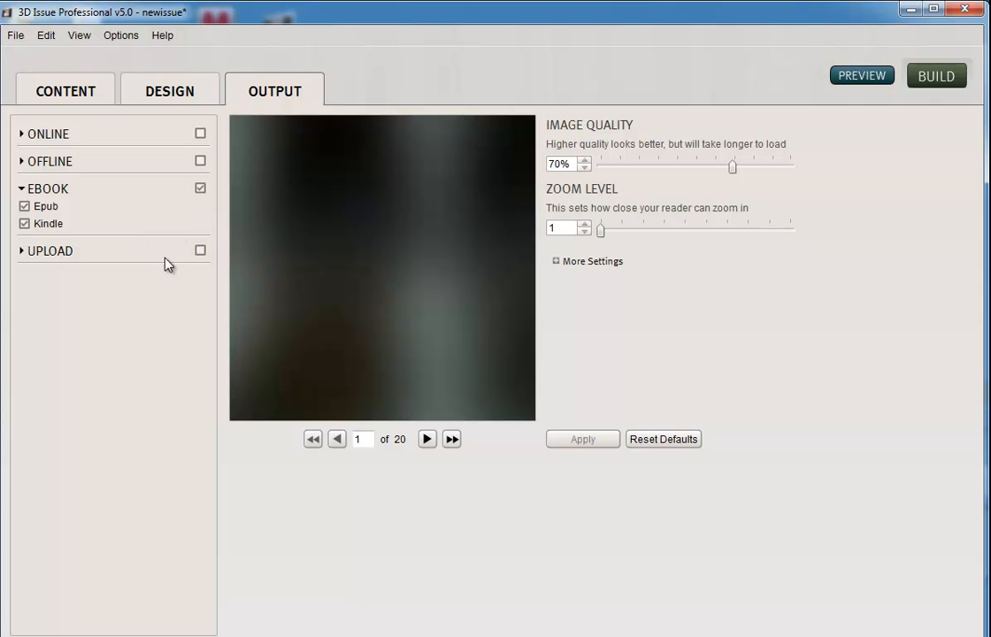
{"action": "mouse_move", "coordinate": [127, 255]}
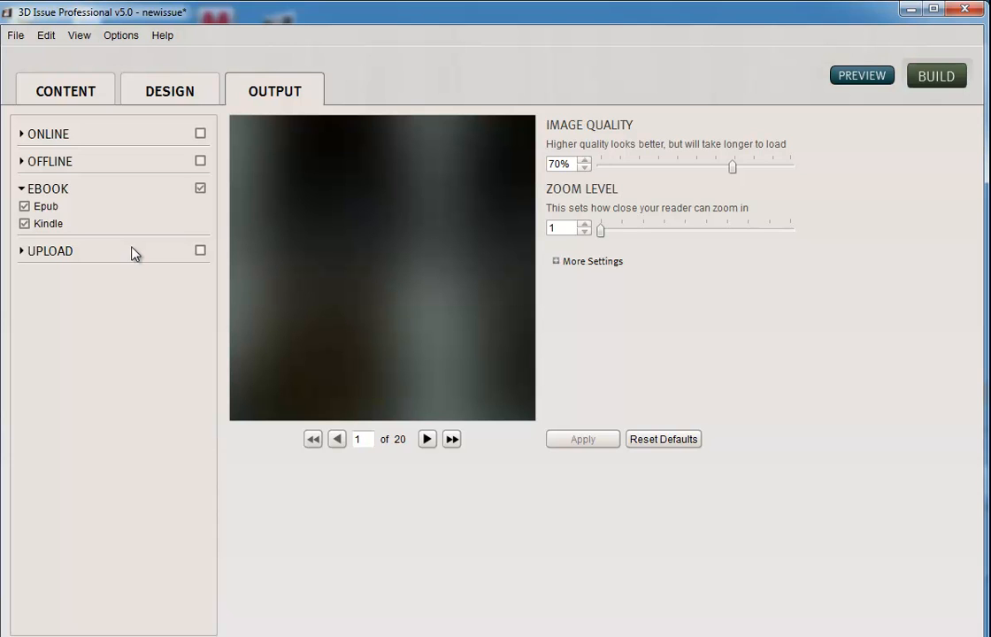
{"action": "mouse_move", "coordinate": [202, 255]}
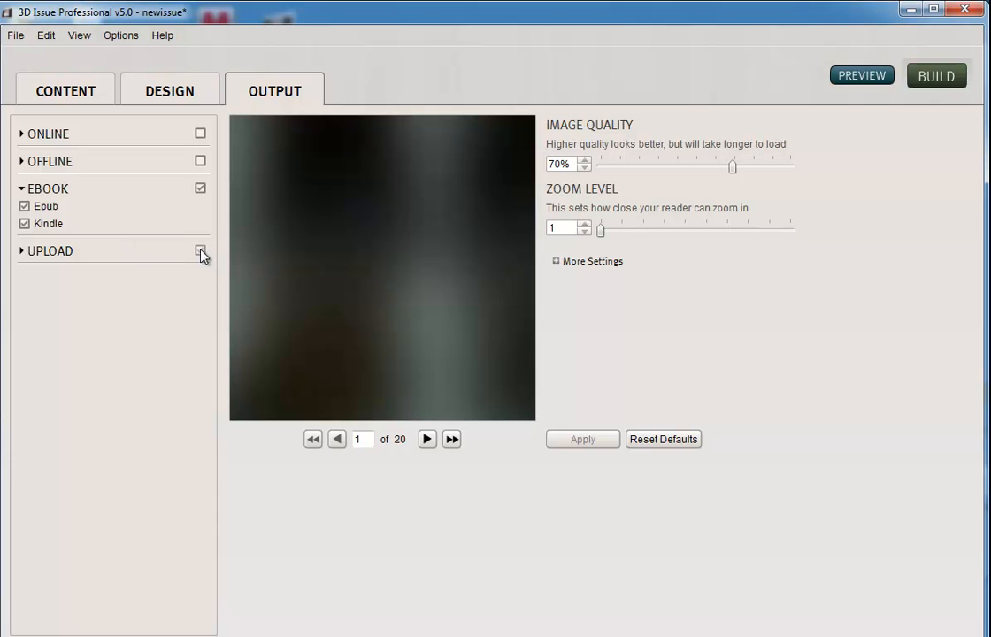
- Enable Upload output with its FTP profile, leaving the upload settings collapsed
{"action": "left_click", "coordinate": [200, 251]}
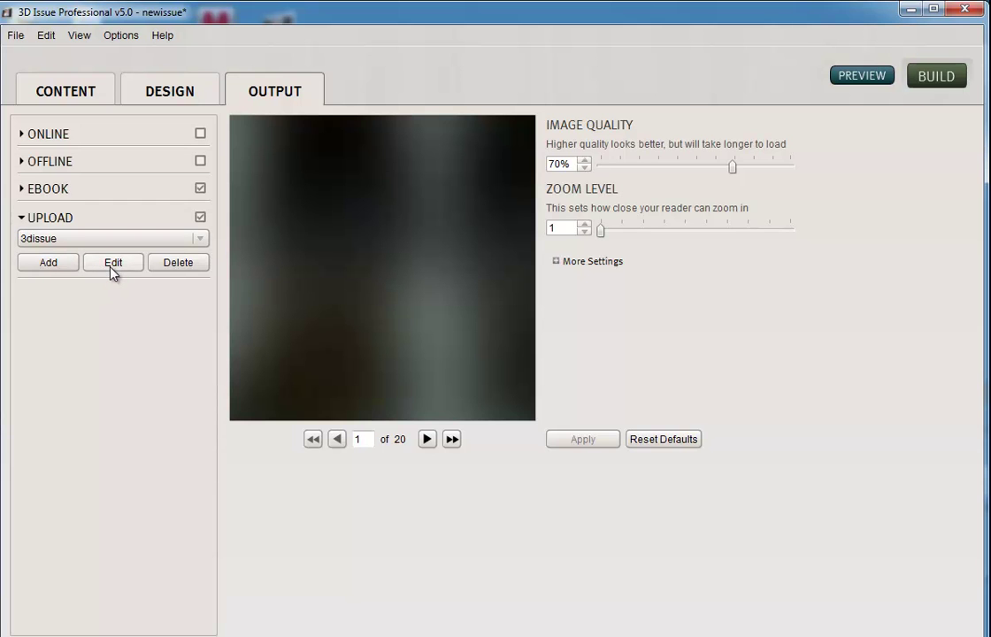
{"action": "left_click", "coordinate": [114, 262]}
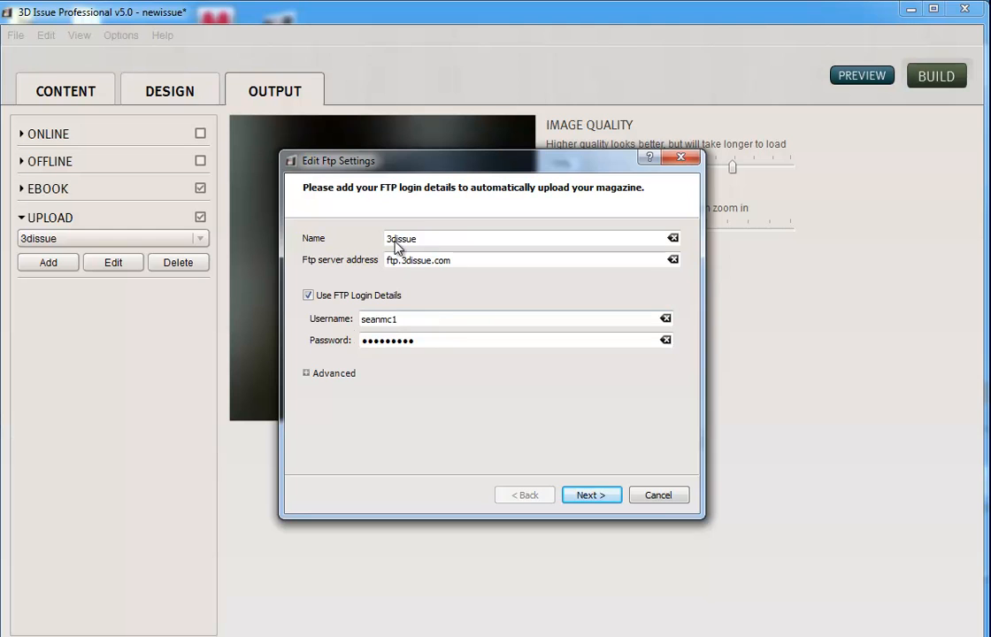
{"action": "left_click", "coordinate": [658, 495]}
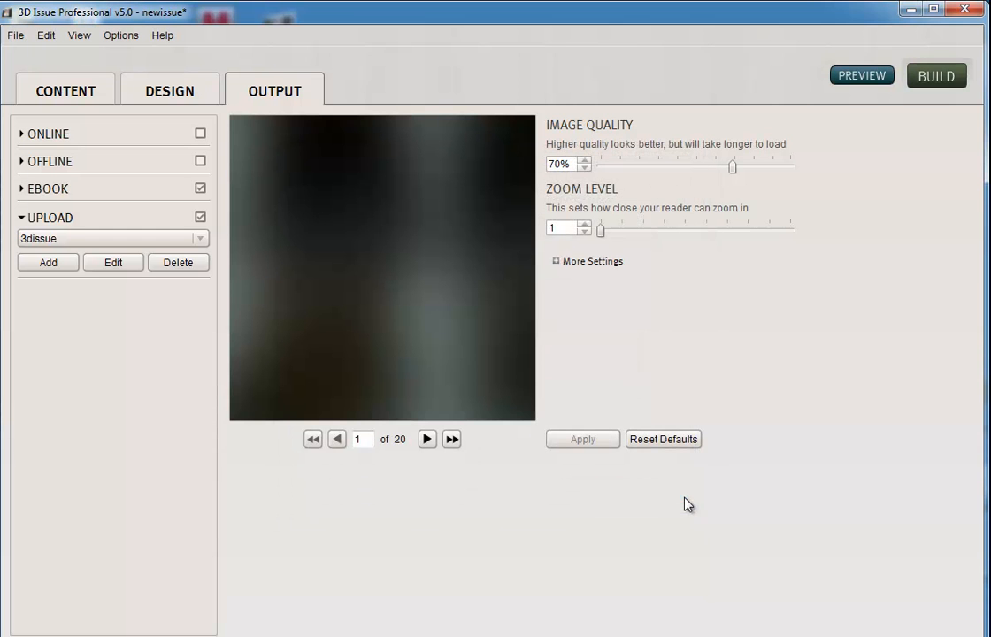
{"action": "left_click", "coordinate": [49, 215]}
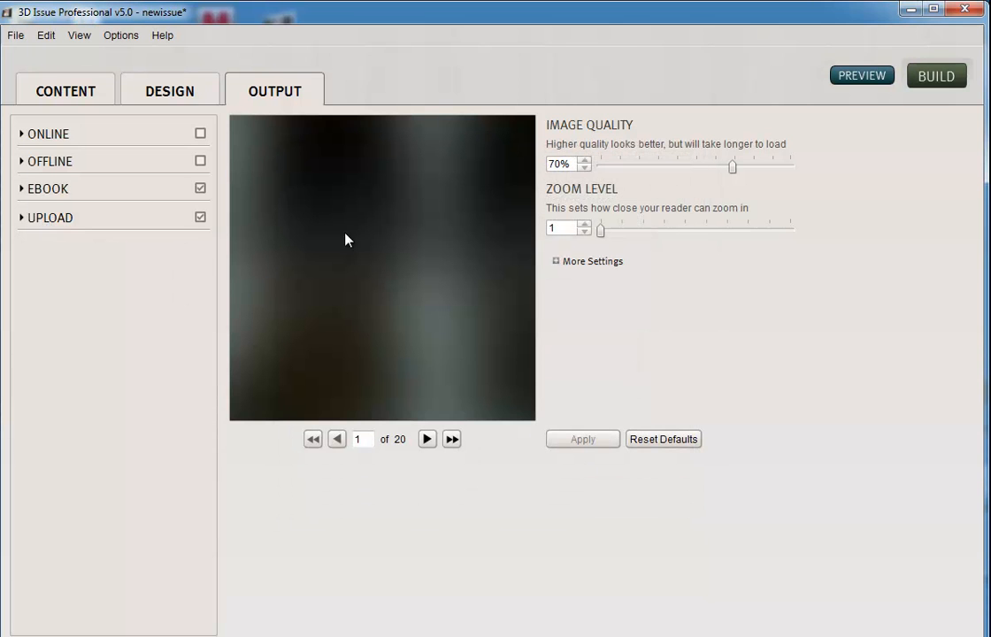
{"action": "mouse_move", "coordinate": [516, 213]}
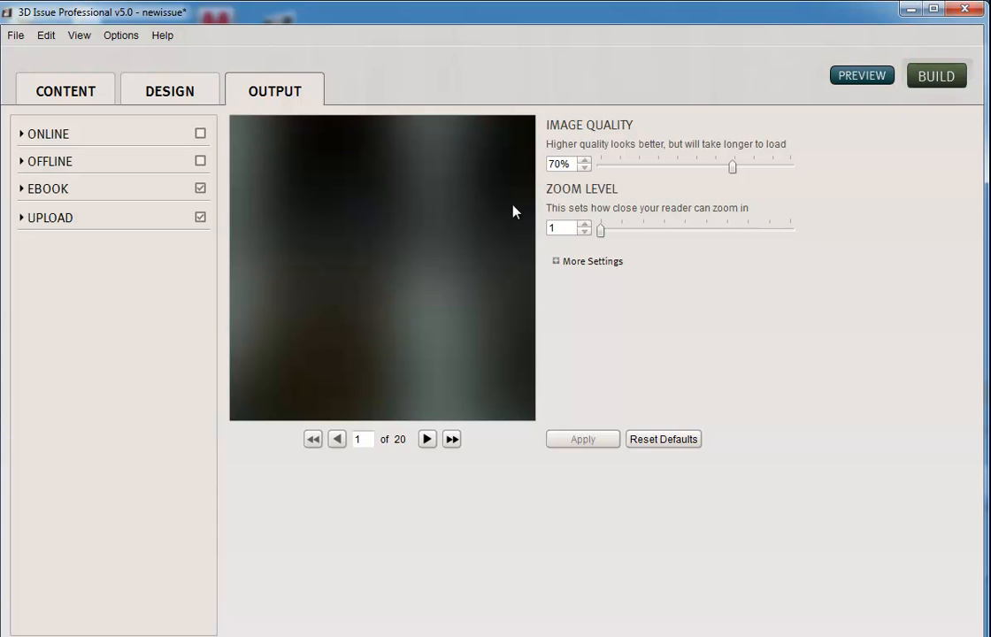
{"action": "mouse_move", "coordinate": [205, 223]}
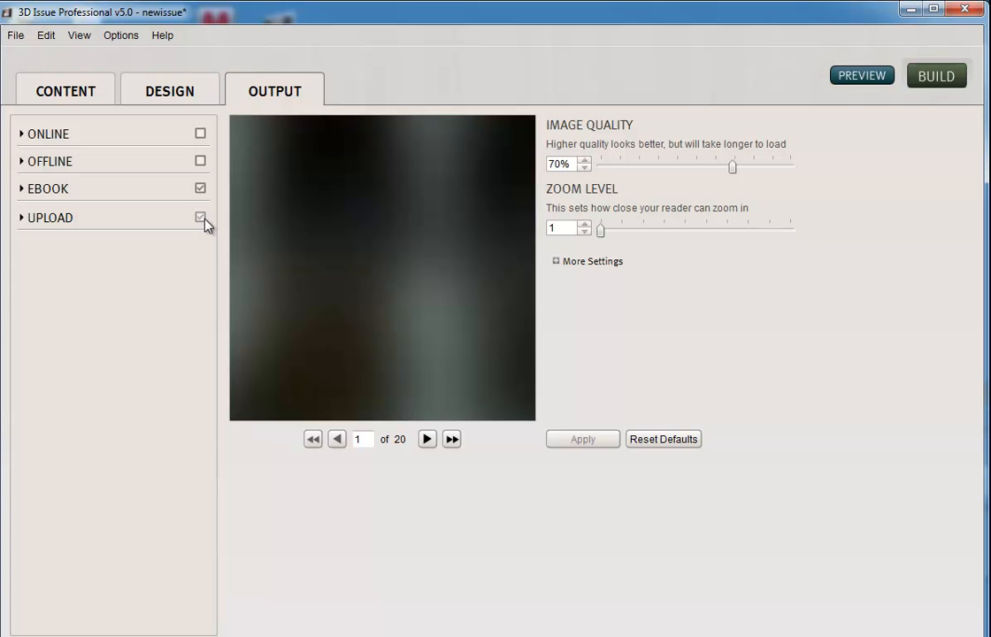
{"action": "left_click", "coordinate": [200, 215]}
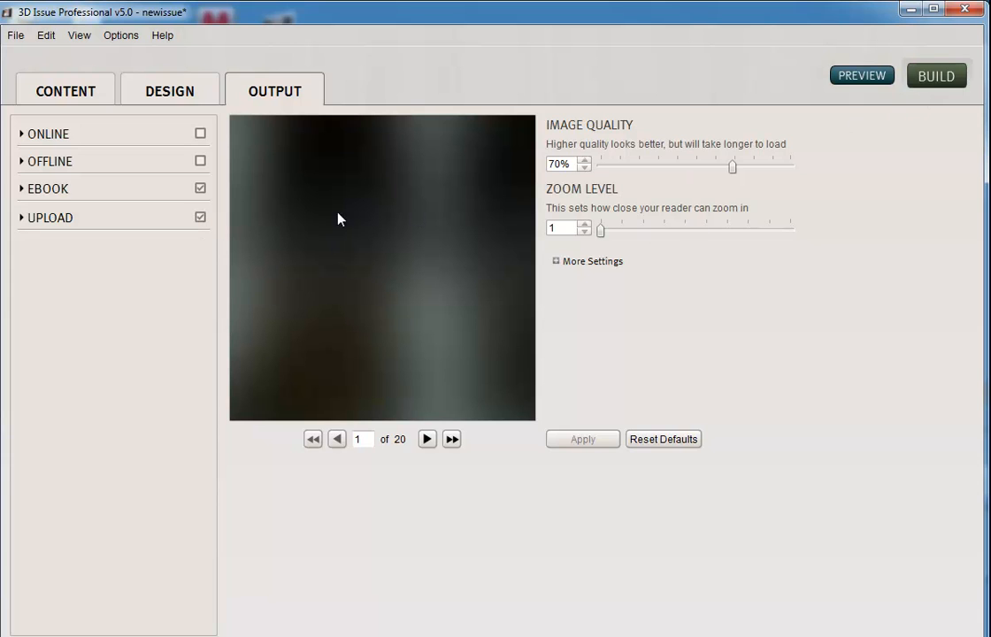
{"action": "mouse_move", "coordinate": [210, 205]}
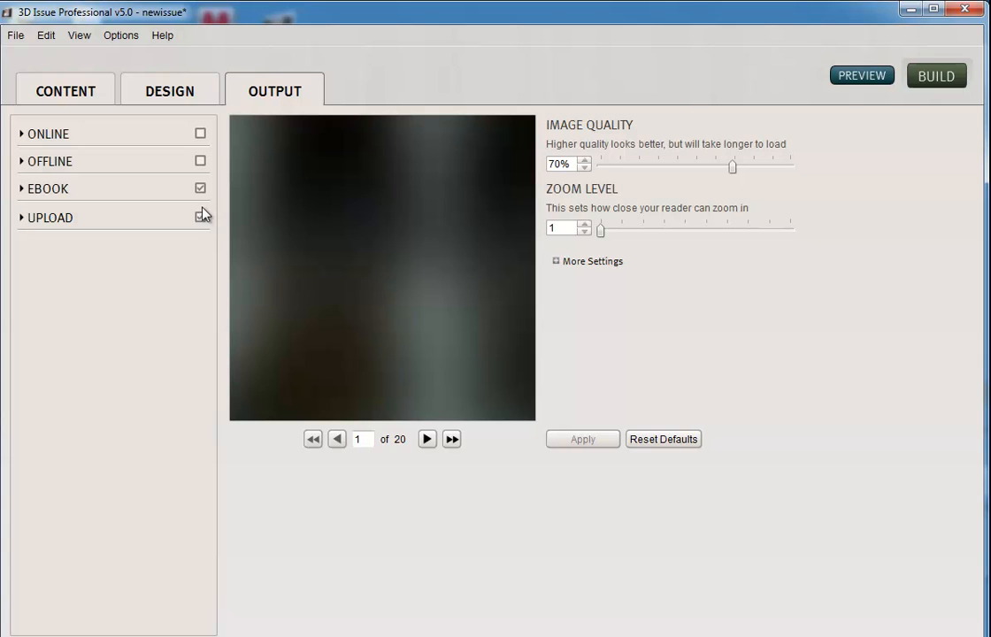
{"action": "left_click", "coordinate": [200, 216]}
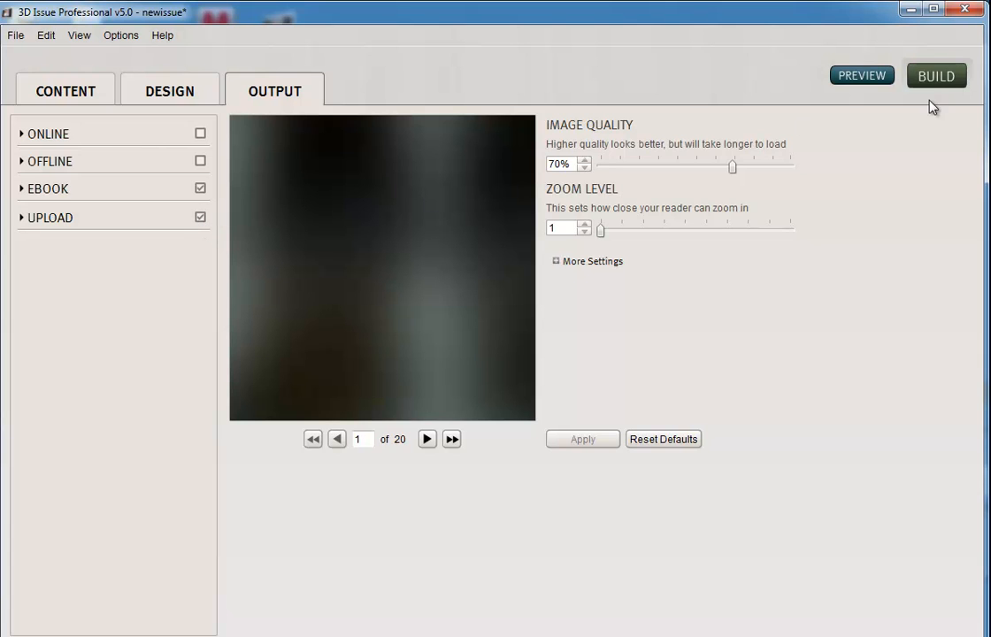
{"action": "mouse_move", "coordinate": [936, 84]}
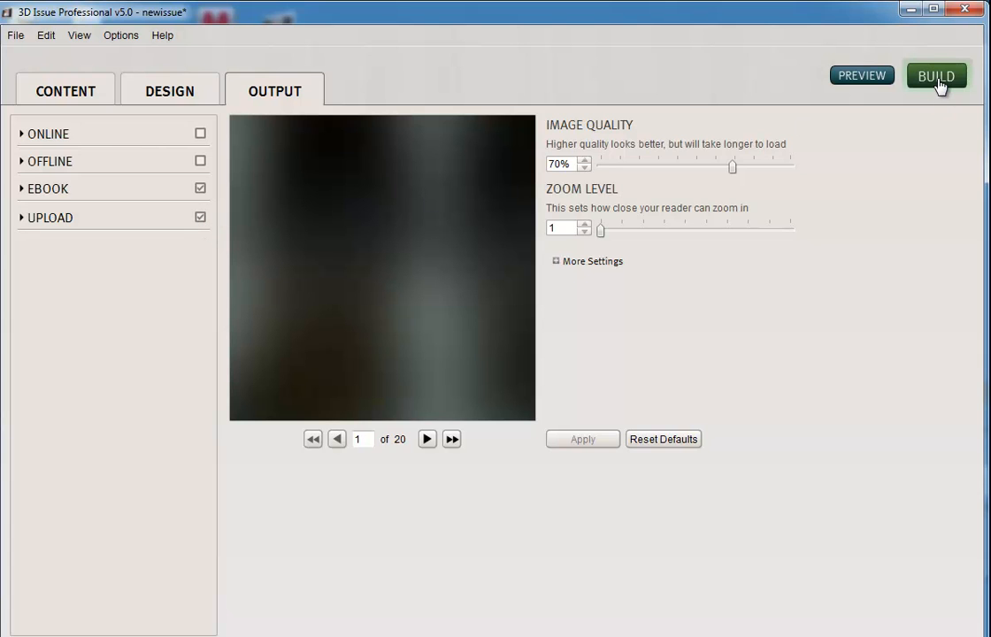
- Launch the build, saving changes to the chosen folder under the publication name 'ebookmode'
{"action": "left_click", "coordinate": [934, 75]}
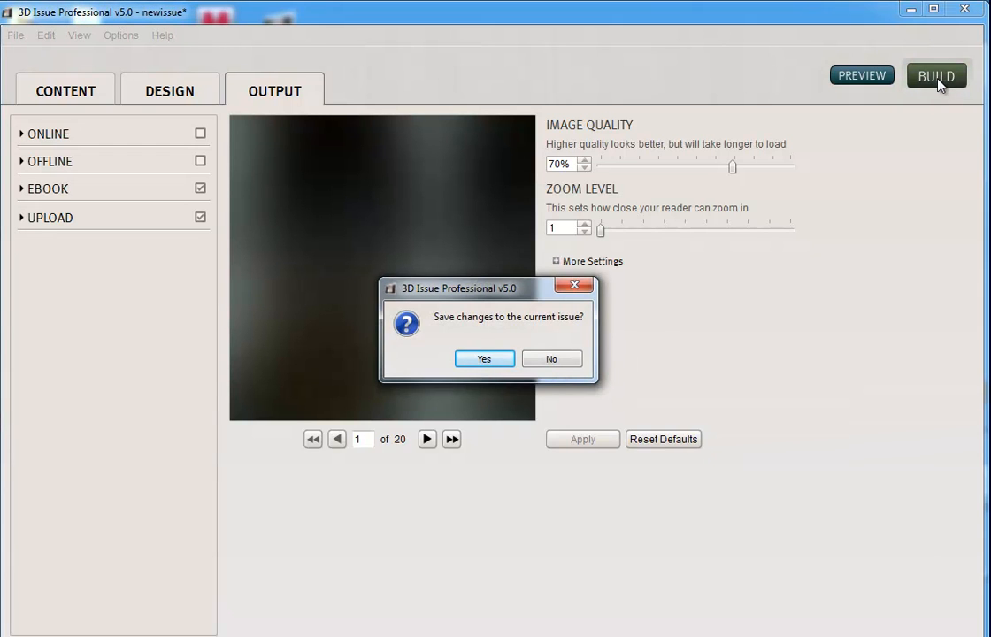
{"action": "left_click", "coordinate": [483, 357]}
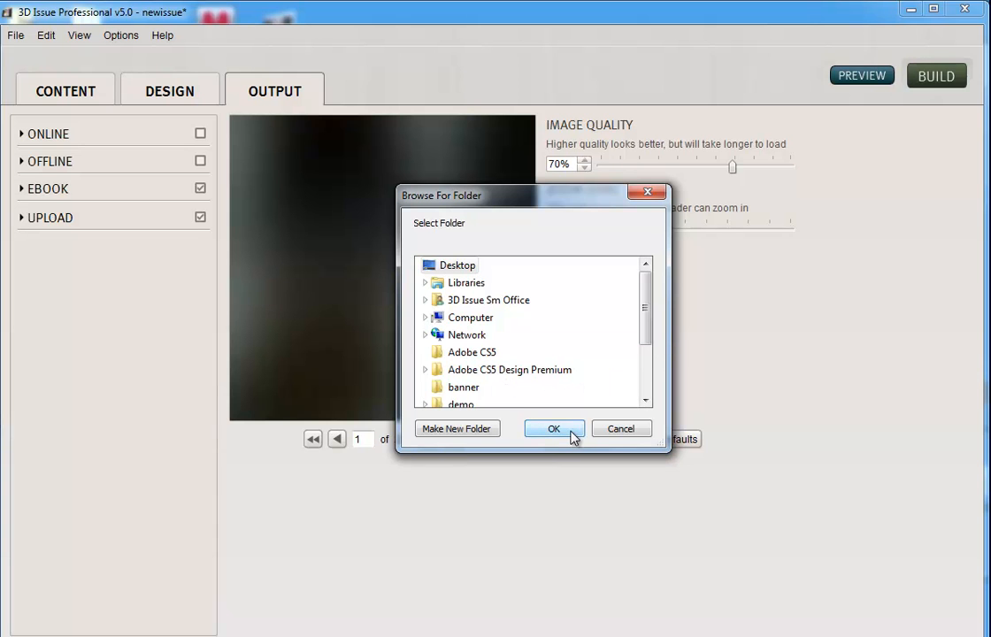
{"action": "left_click", "coordinate": [554, 428]}
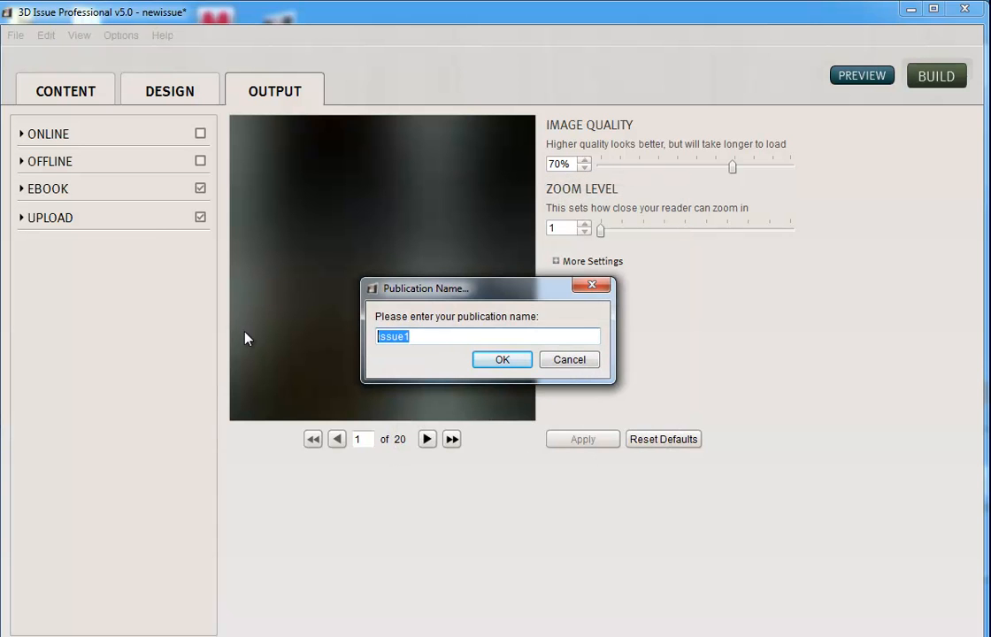
{"action": "type", "text": "ebookmod"}
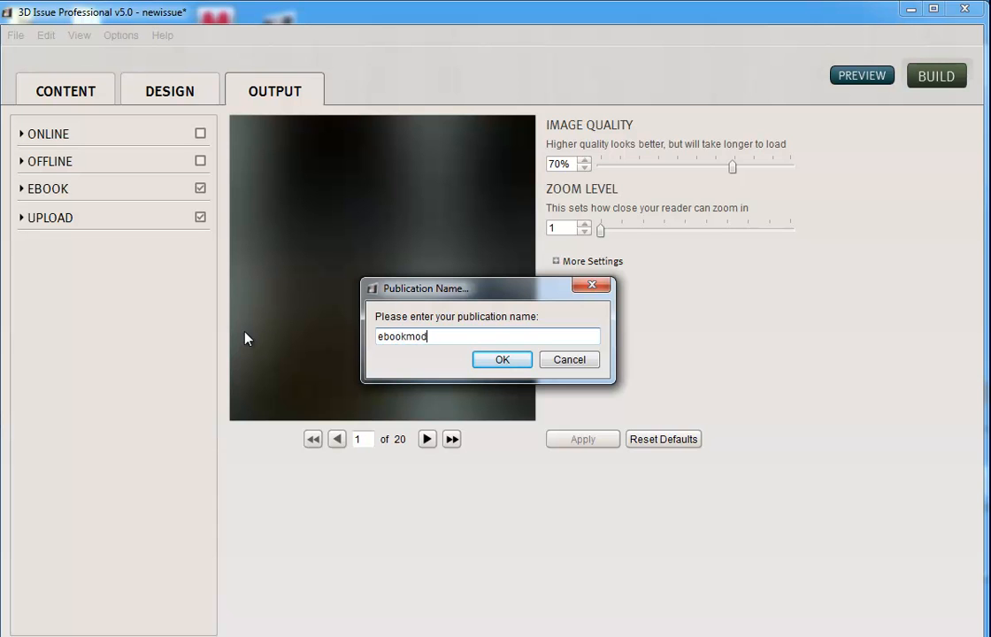
{"action": "left_click", "coordinate": [503, 359]}
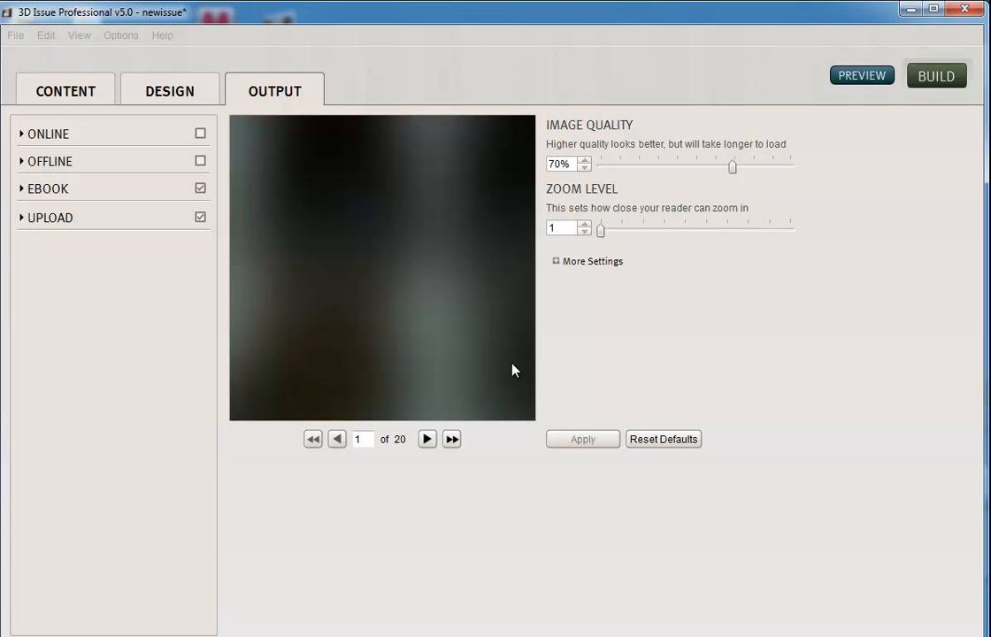
{"action": "mouse_move", "coordinate": [570, 339]}
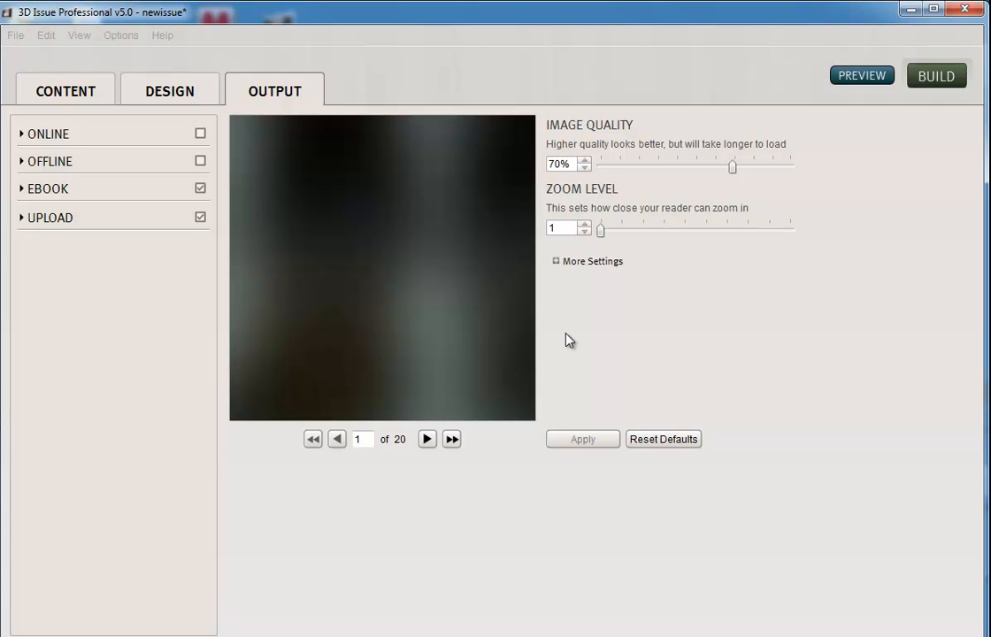
- Finish the build without online archiving and open the built issue's folder
{"action": "left_click", "coordinate": [936, 74]}
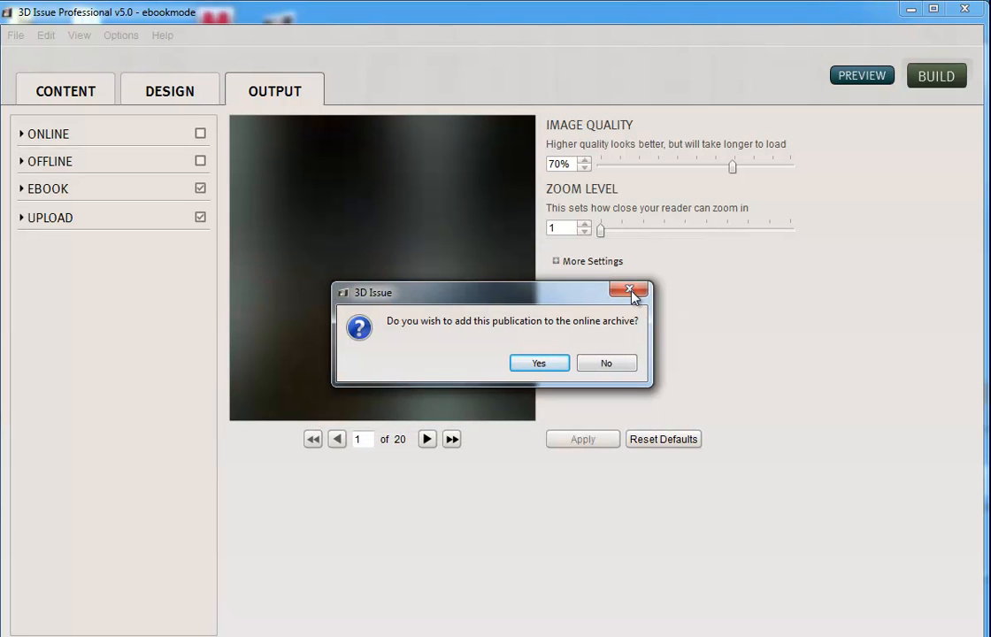
{"action": "mouse_move", "coordinate": [765, 432]}
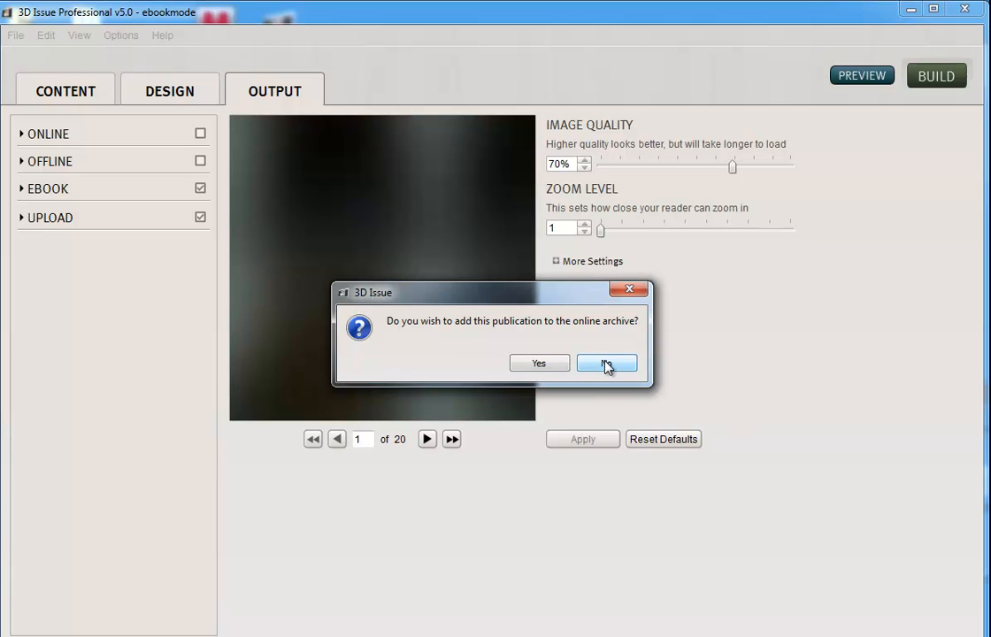
{"action": "left_click", "coordinate": [606, 363]}
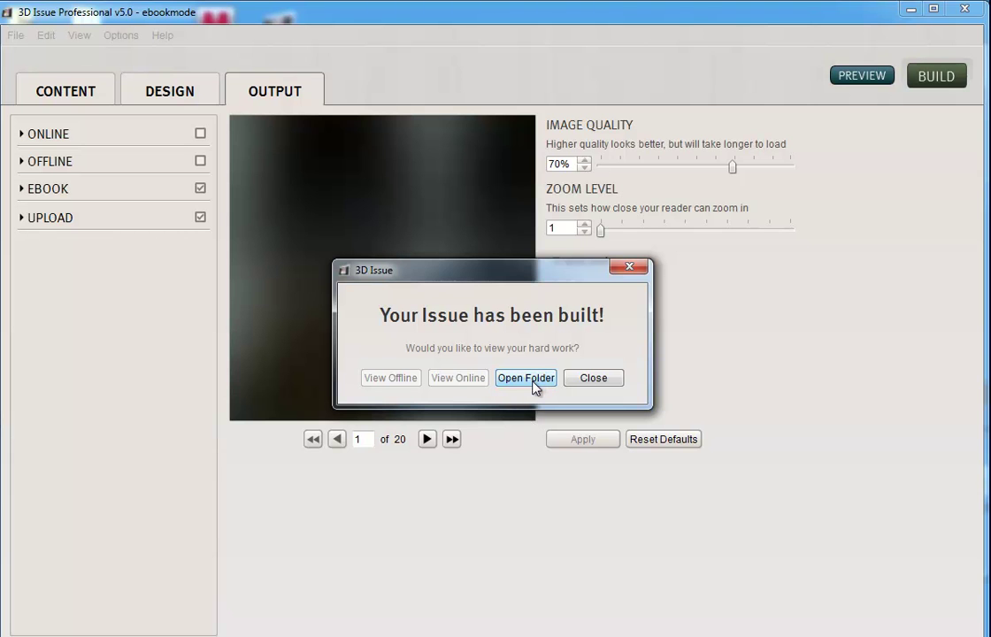
{"action": "left_click", "coordinate": [525, 379]}
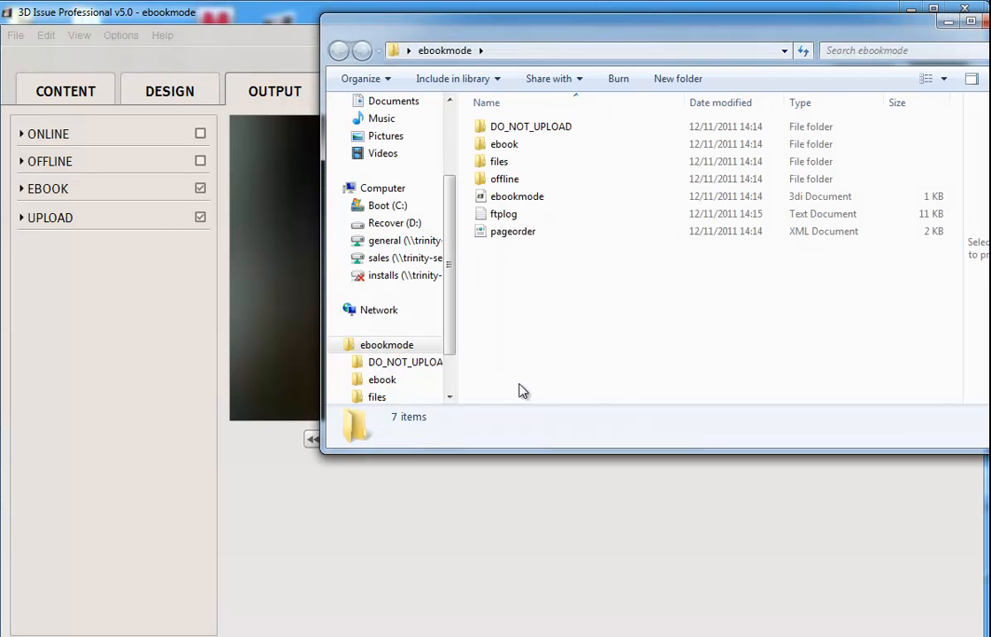
- Browse into the ebook folder and inspect Untitled.epub and Untitled.mobi
{"action": "left_click", "coordinate": [505, 144]}
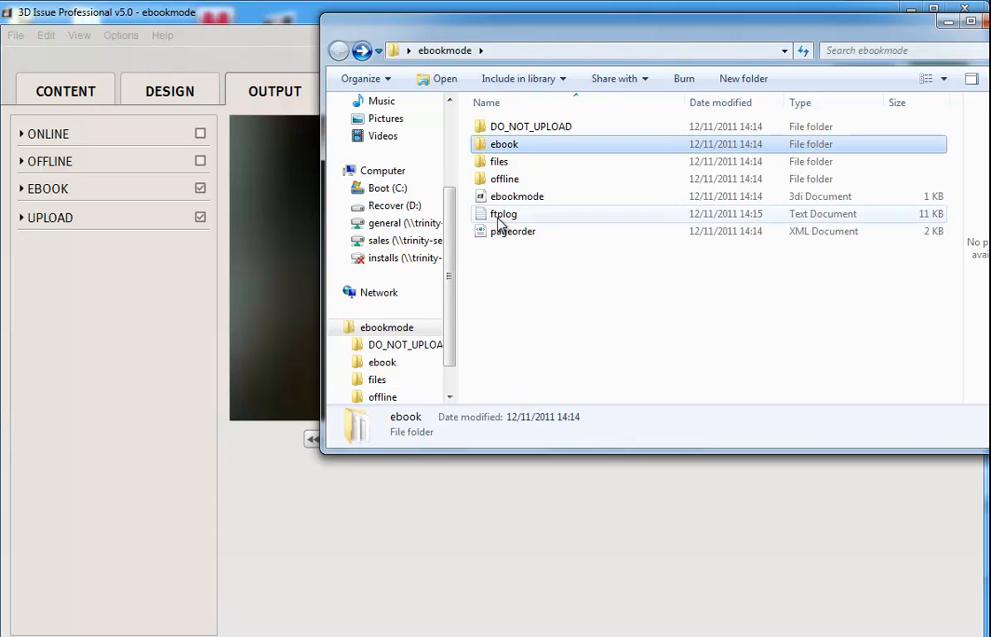
{"action": "mouse_move", "coordinate": [509, 151]}
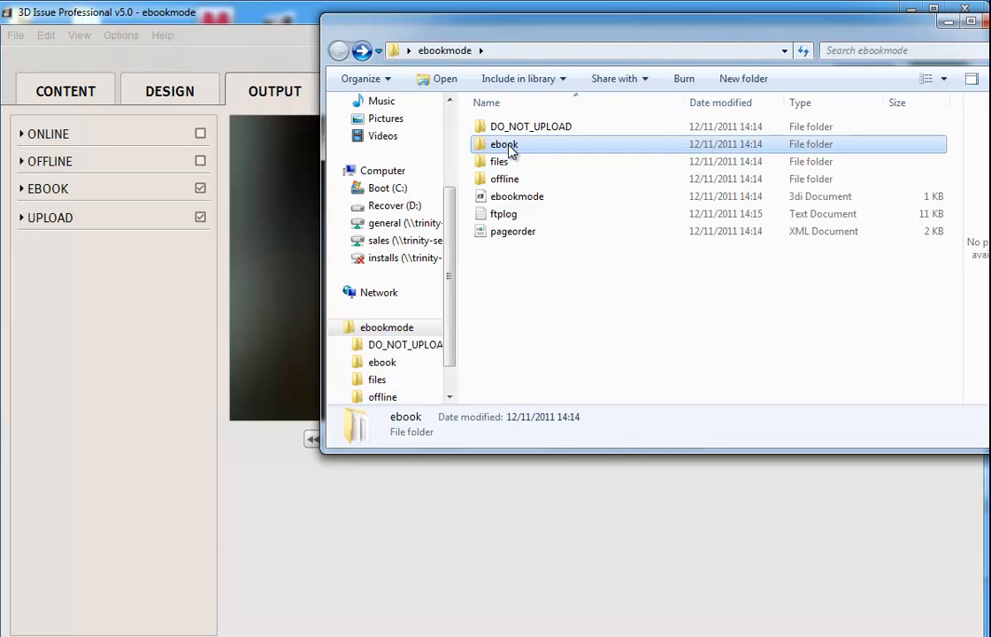
{"action": "double_click", "coordinate": [504, 145]}
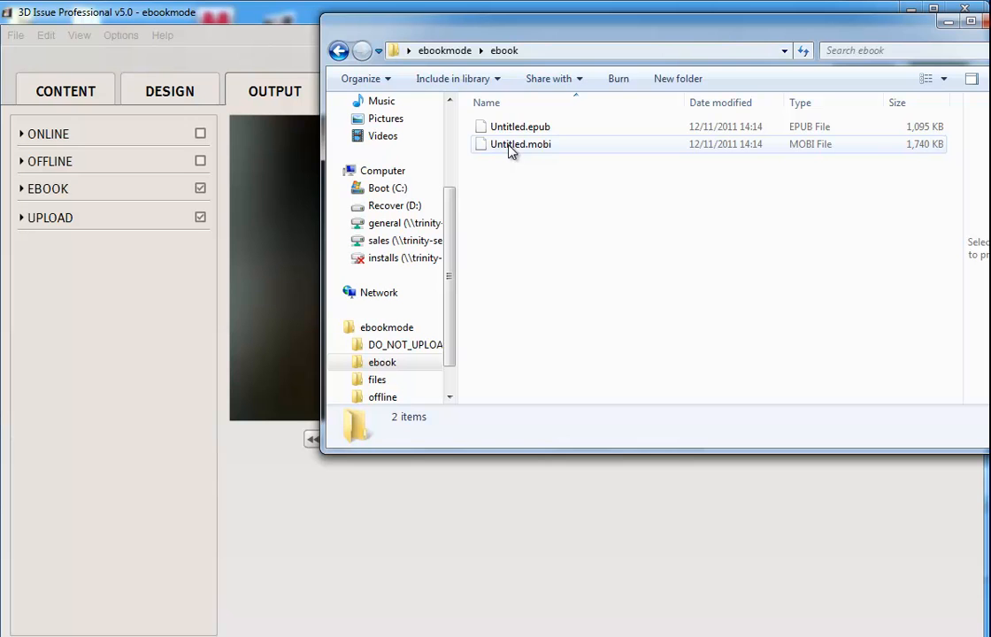
{"action": "left_click", "coordinate": [520, 145]}
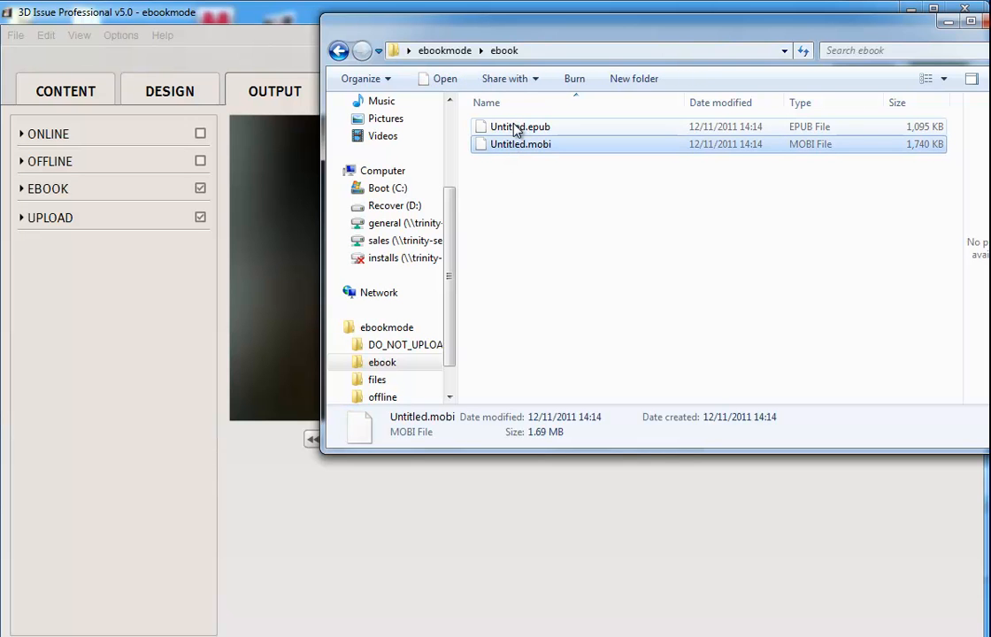
{"action": "left_click", "coordinate": [516, 125]}
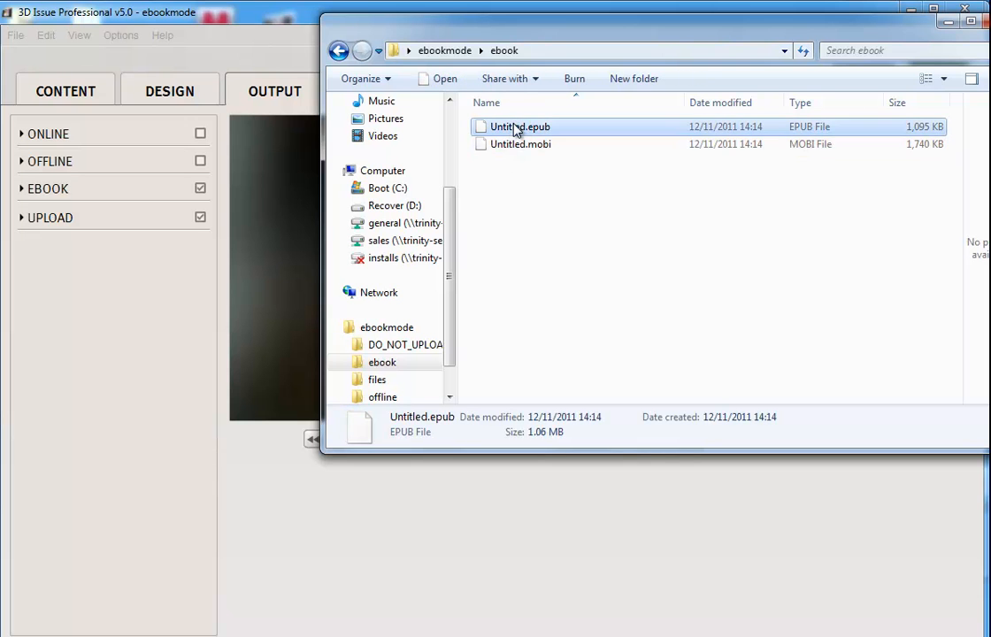
{"action": "left_click", "coordinate": [520, 143]}
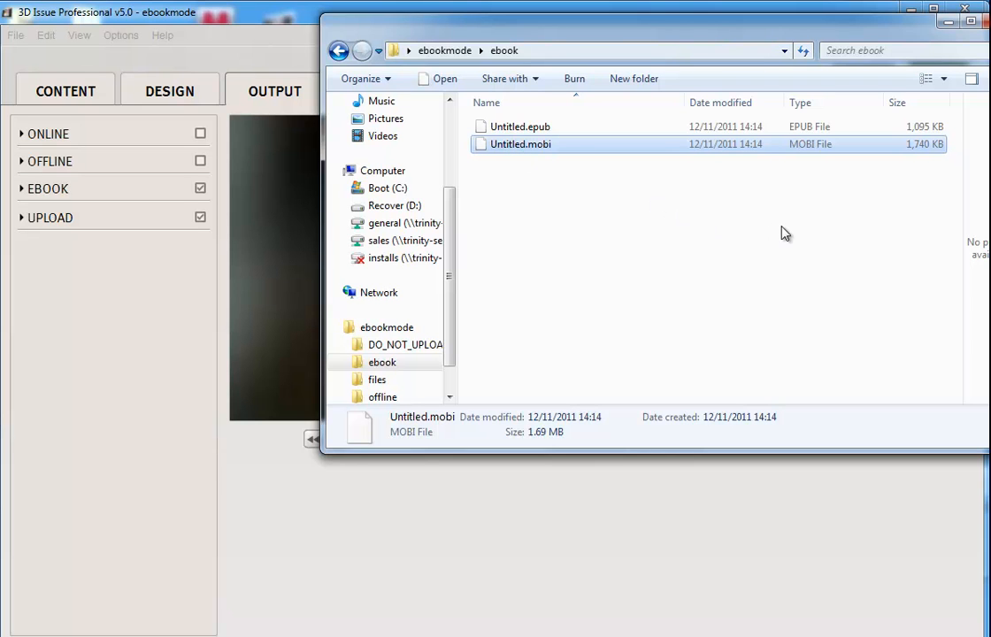
{"action": "mouse_move", "coordinate": [754, 219]}
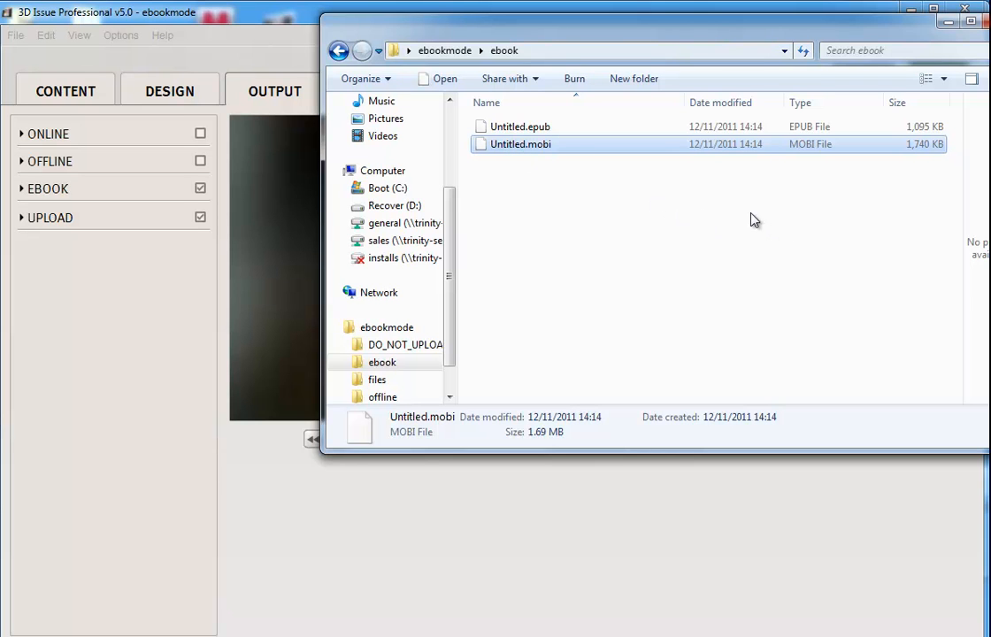
{"action": "mouse_move", "coordinate": [746, 231]}
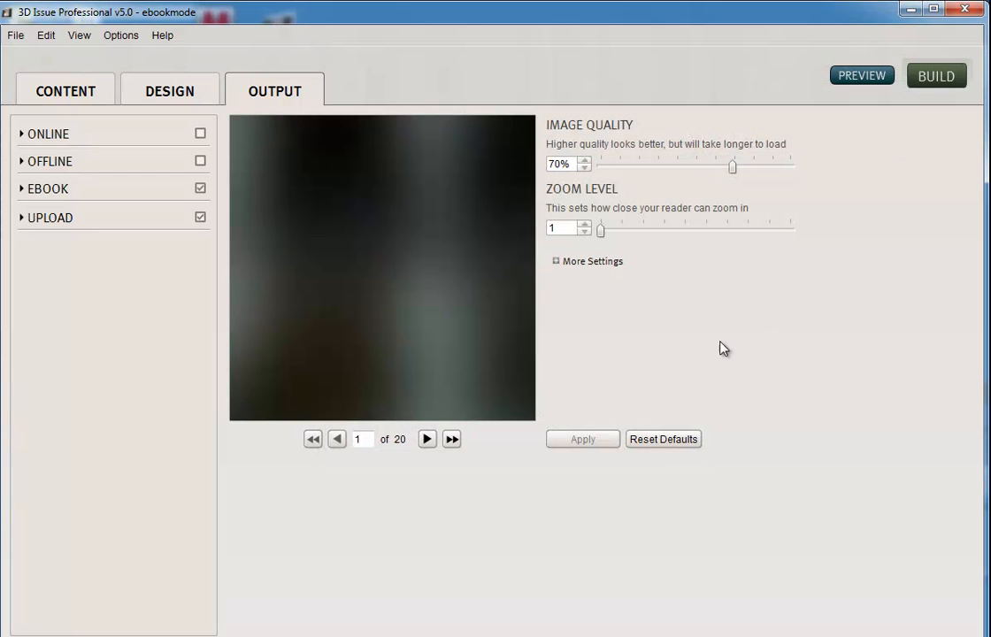
{"action": "mouse_move", "coordinate": [679, 381]}
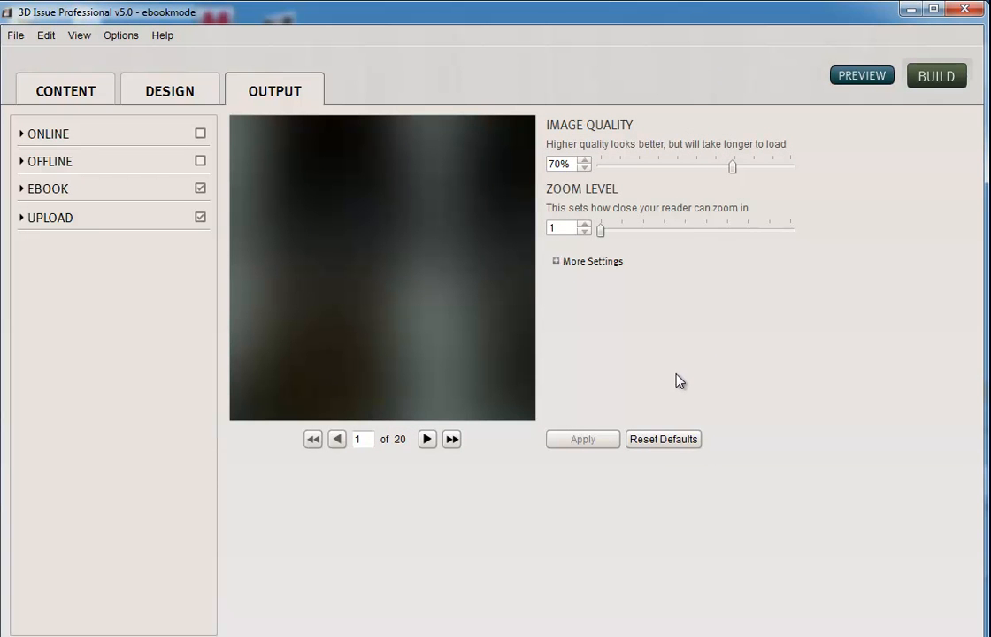